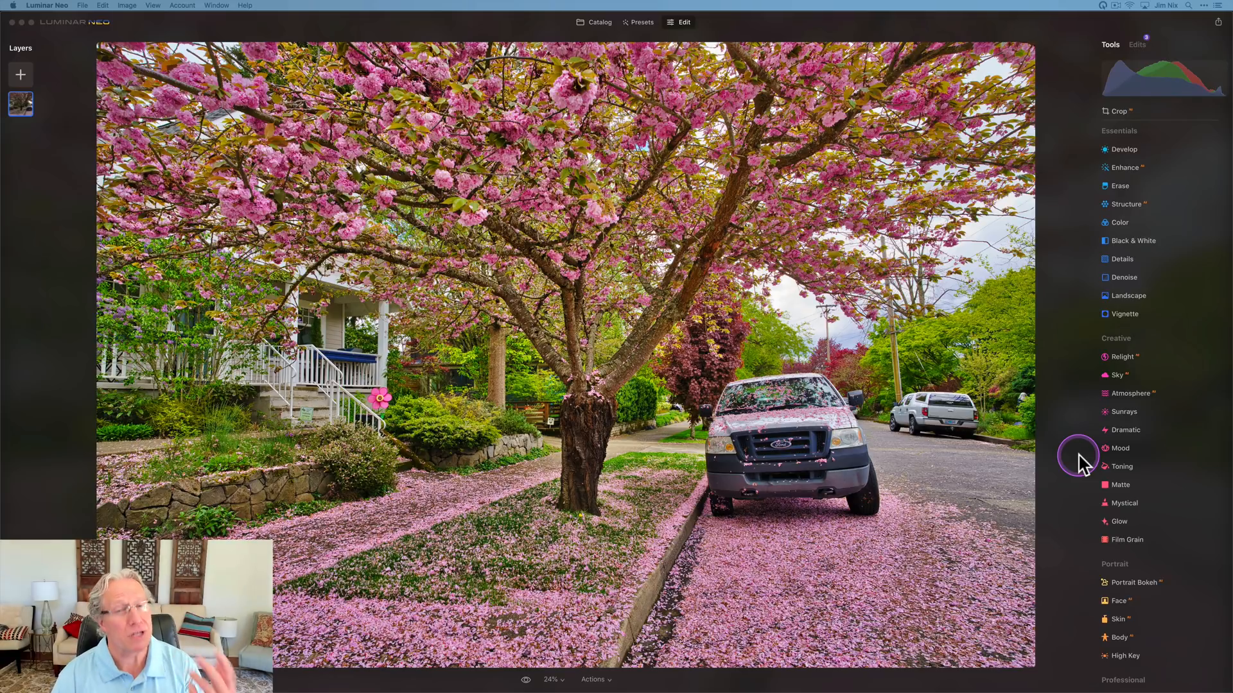
{"action": "mouse_move", "coordinate": [248, 178]}
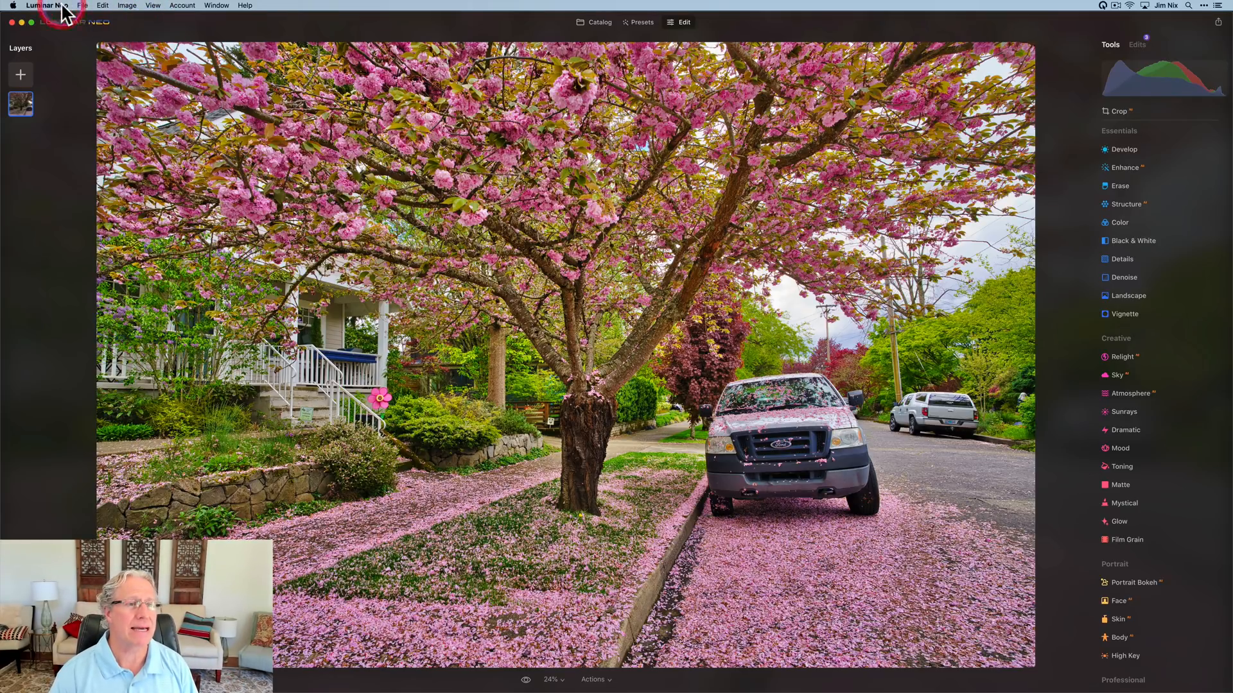
- Heart Toning, Supercontrast and Color Harmony to add them to Favorites
{"action": "left_click", "coordinate": [46, 6]}
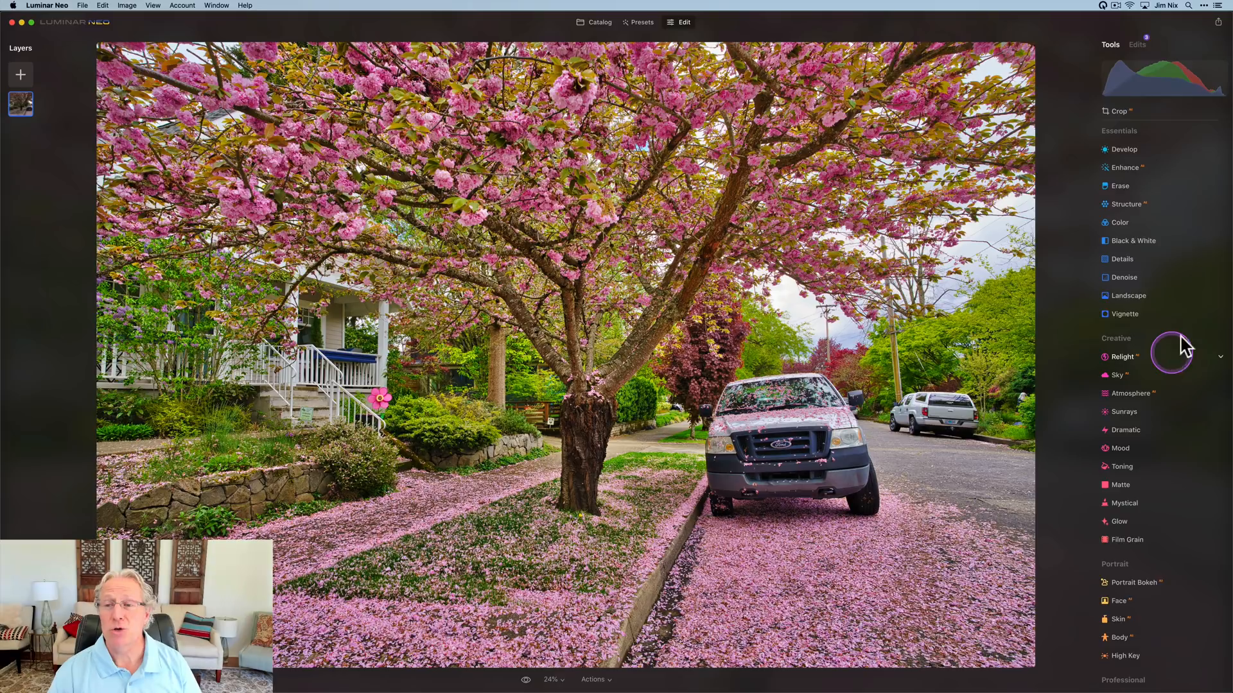
{"action": "mouse_move", "coordinate": [1170, 309]}
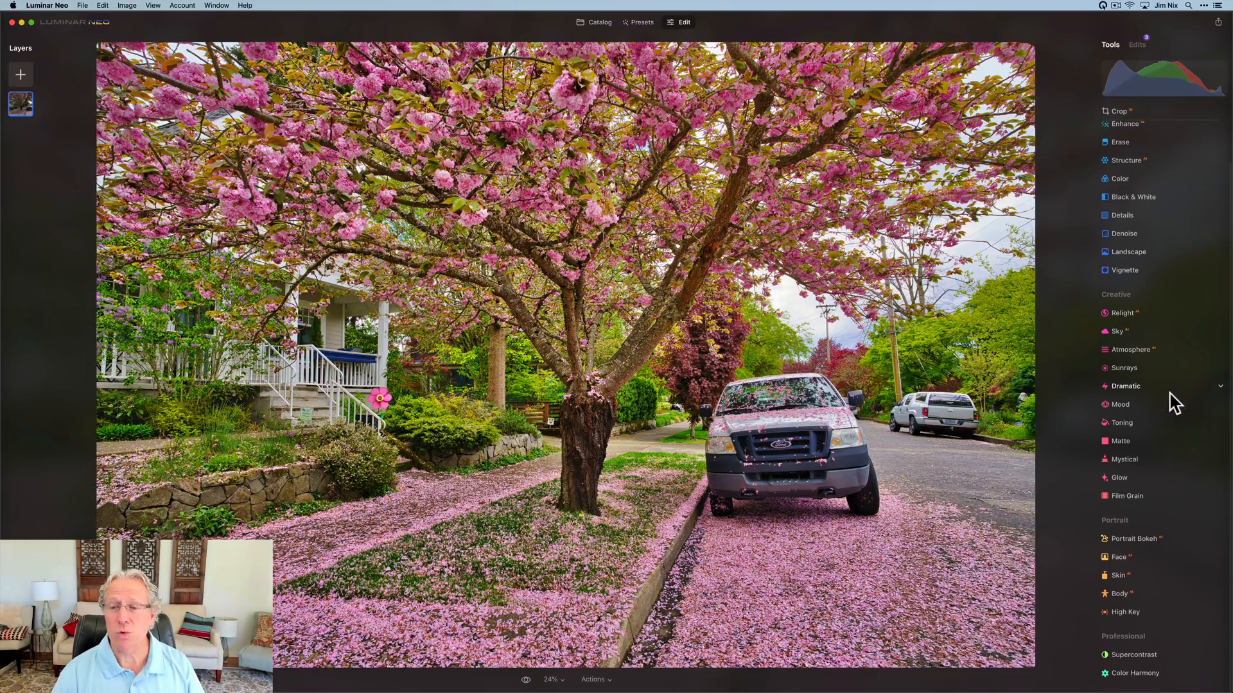
{"action": "left_click", "coordinate": [1155, 199]}
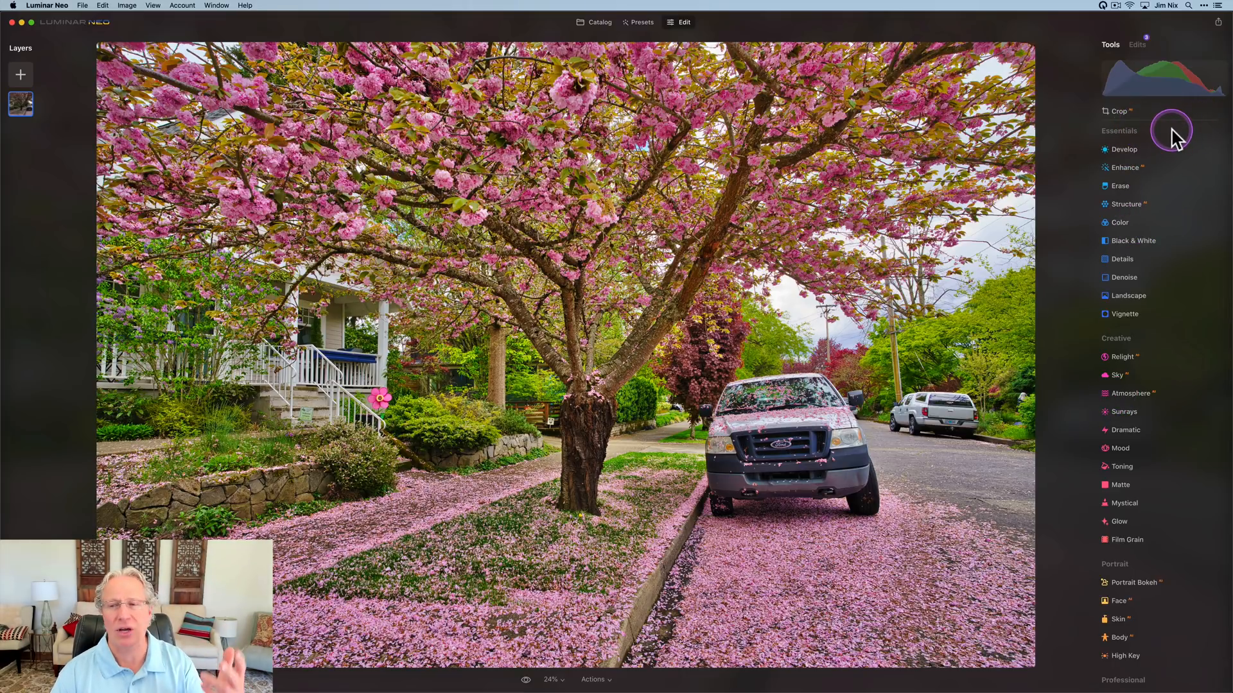
{"action": "scroll", "scroll_direction": "down", "scroll_amount": 3}
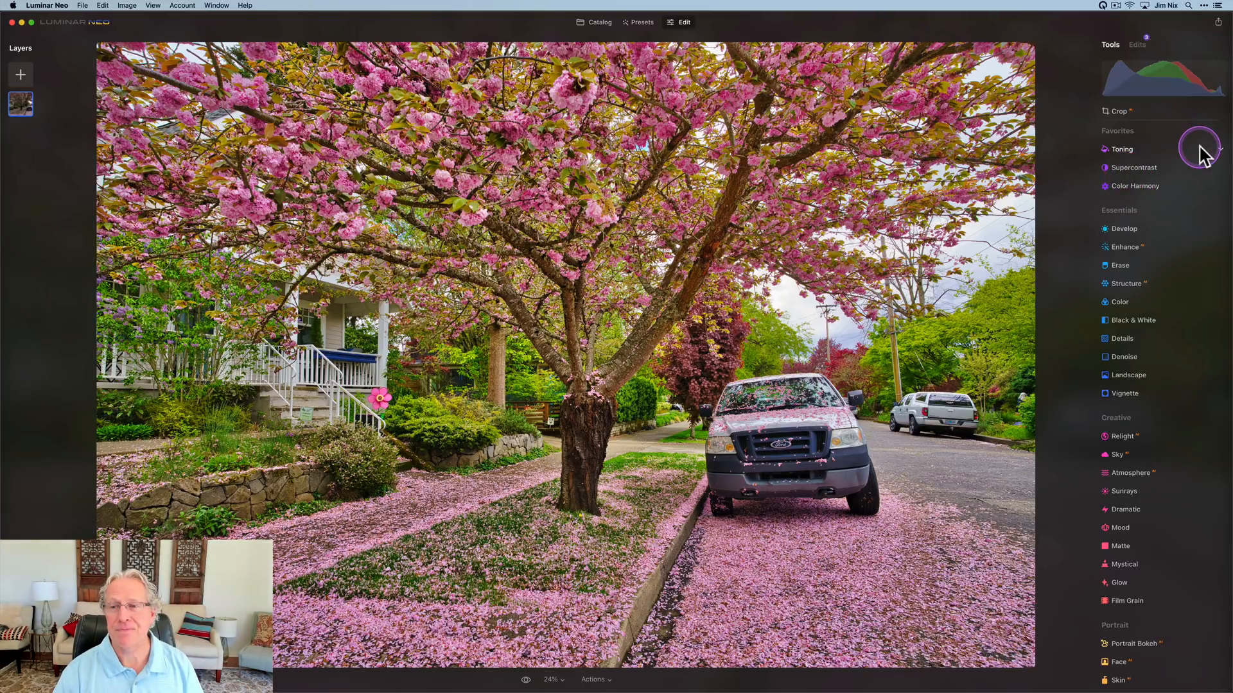
{"action": "mouse_move", "coordinate": [1064, 269]}
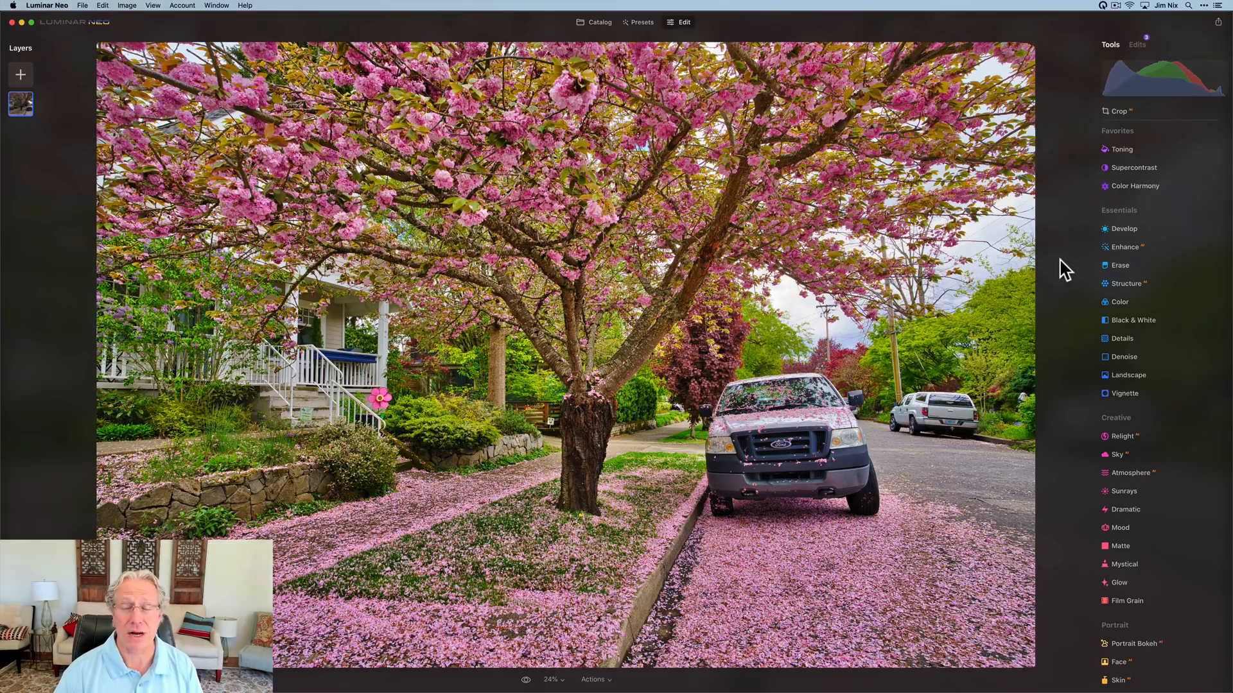
- Expand the Color tool under Essentials to reveal its HSL saturation sliders
{"action": "left_click", "coordinate": [1126, 247]}
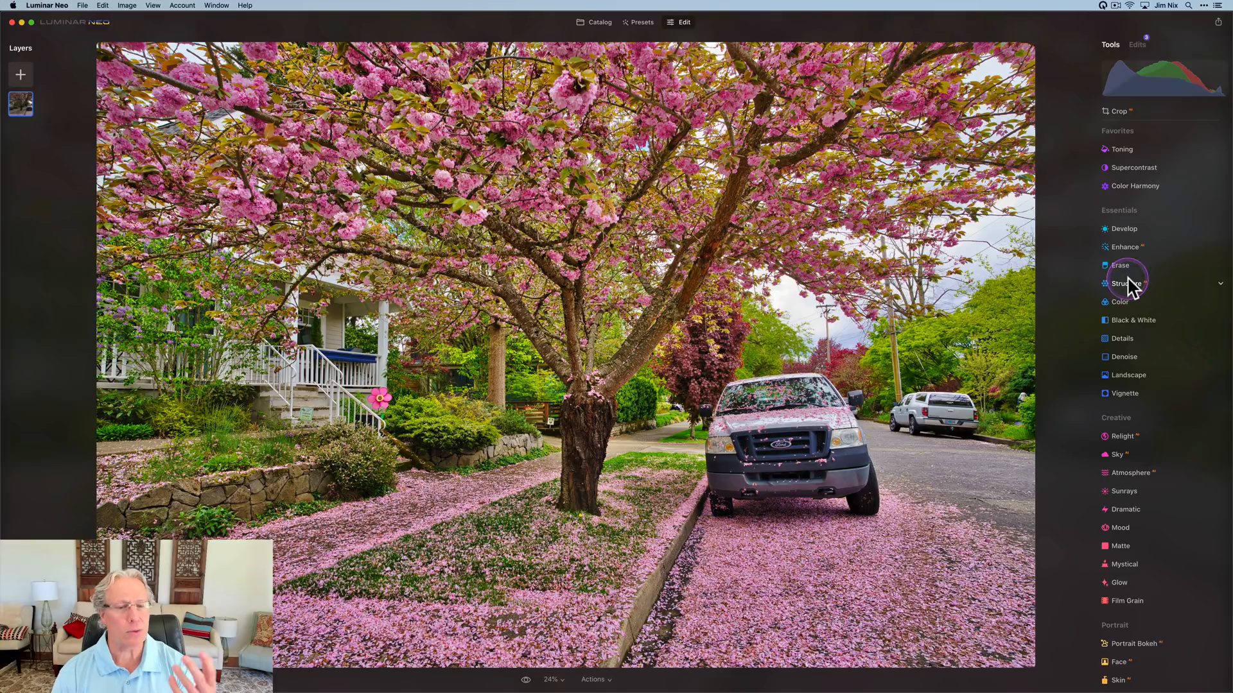
{"action": "mouse_move", "coordinate": [1045, 307]}
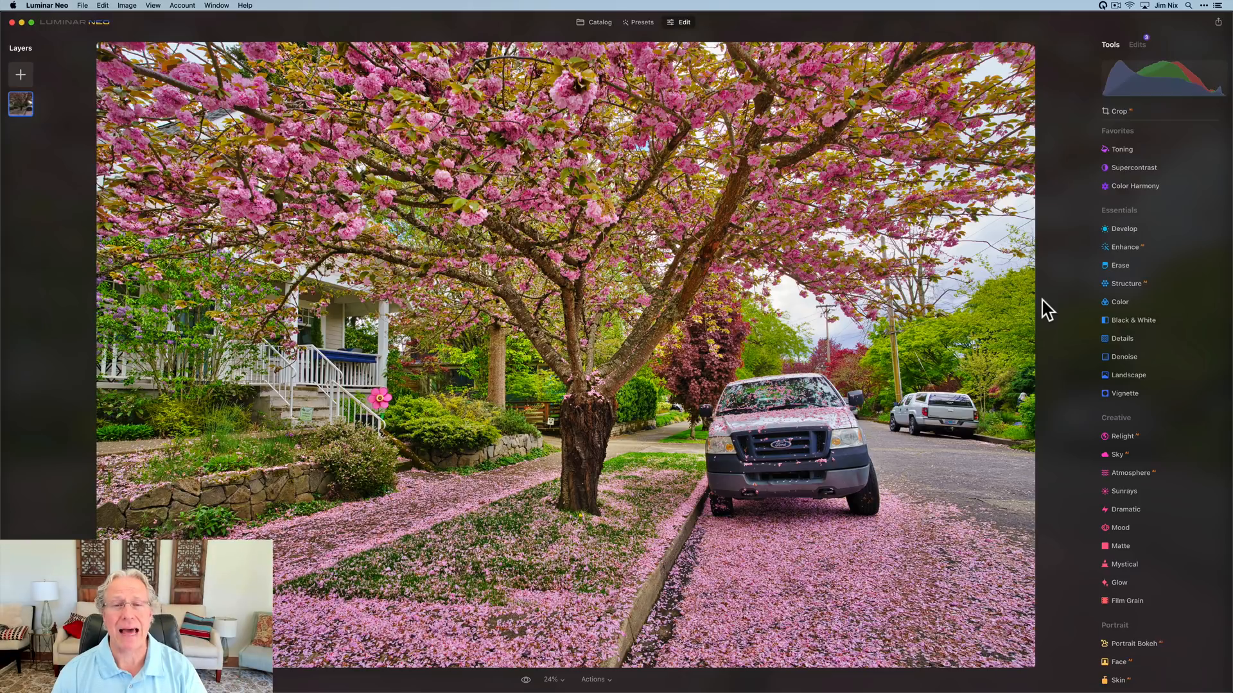
{"action": "left_click", "coordinate": [1127, 283]}
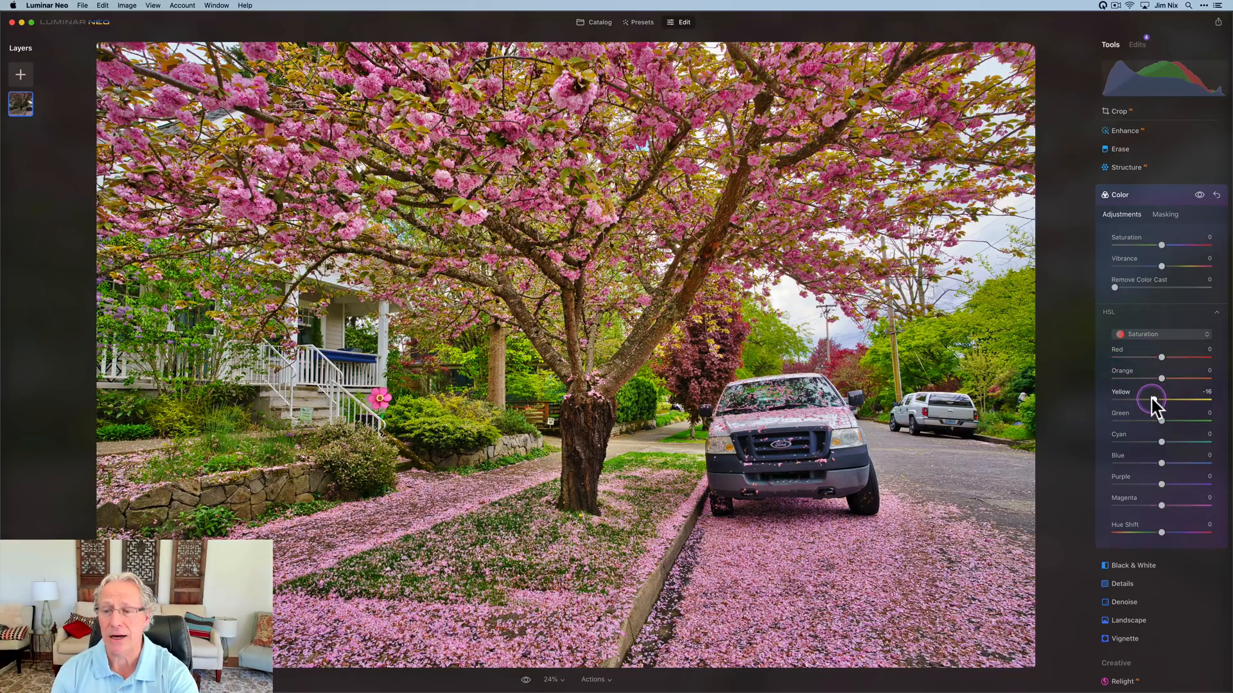
- Set HSL saturation to Yellow -28, Green -8 and Magenta 15
{"action": "left_click_drag", "start_coordinate": [1152, 397], "coordinate": [1146, 397]}
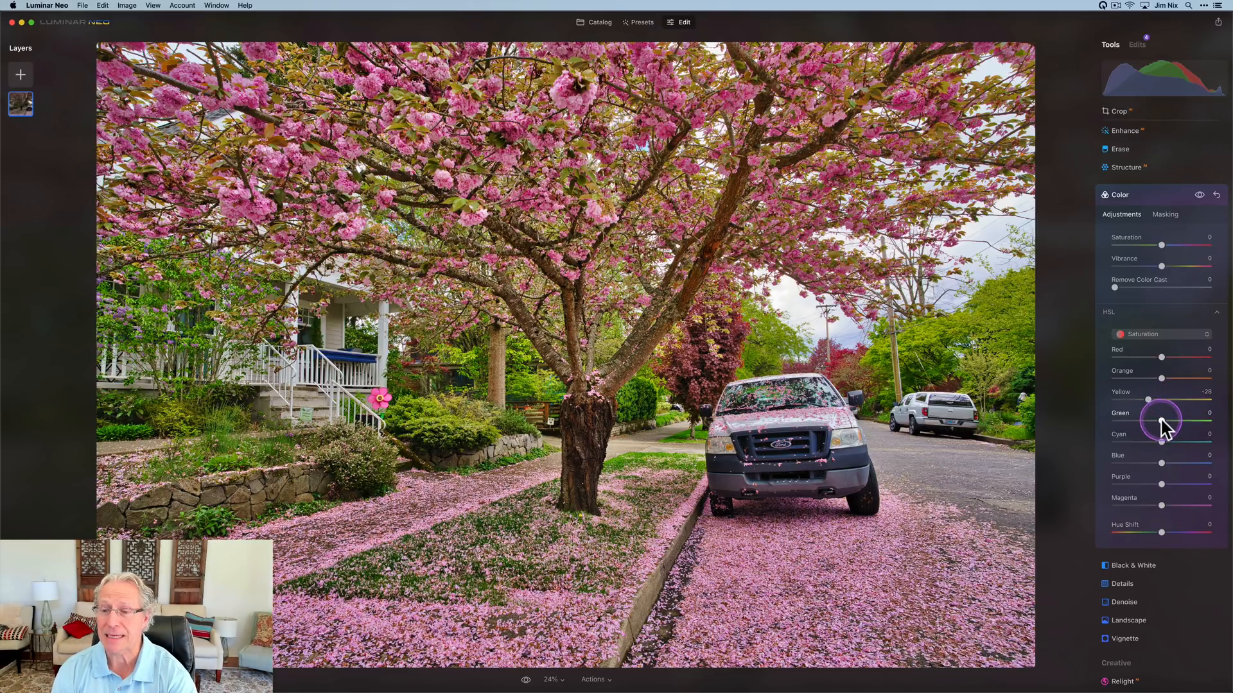
{"action": "left_click_drag", "start_coordinate": [1171, 420], "coordinate": [1157, 420]}
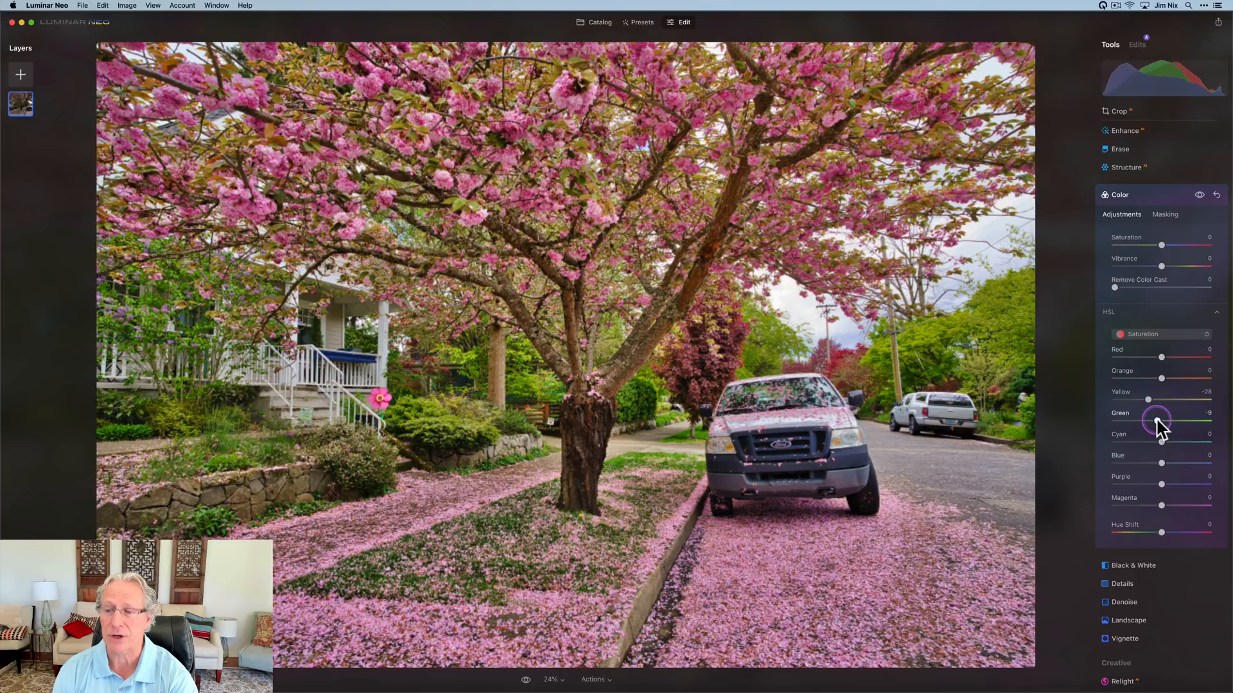
{"action": "left_click_drag", "start_coordinate": [1157, 419], "coordinate": [1158, 420]}
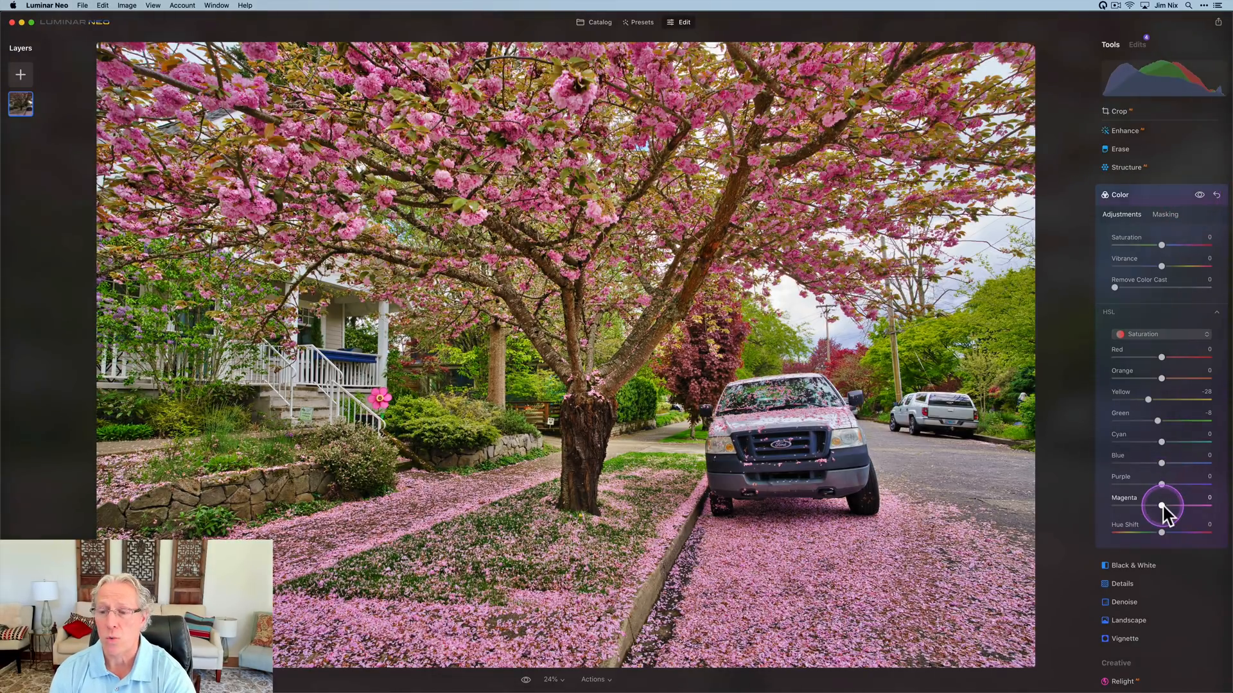
{"action": "left_click_drag", "start_coordinate": [1162, 505], "coordinate": [1165, 505]}
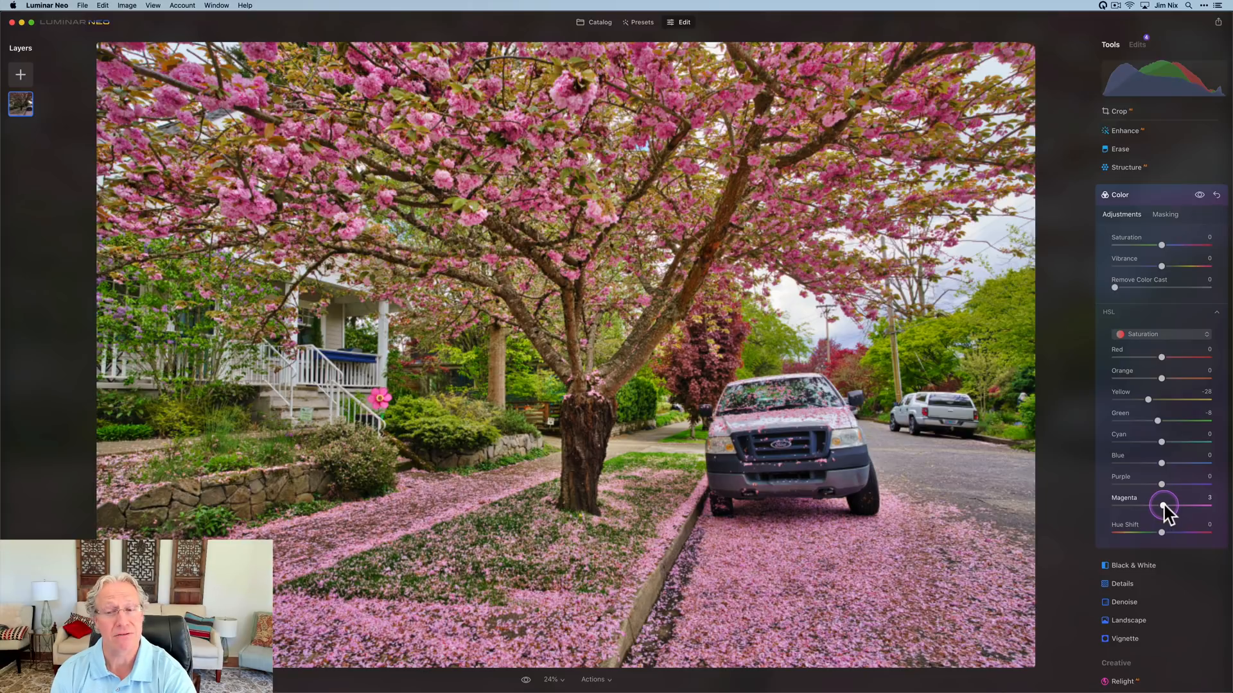
{"action": "left_click_drag", "start_coordinate": [1164, 504], "coordinate": [1171, 505]}
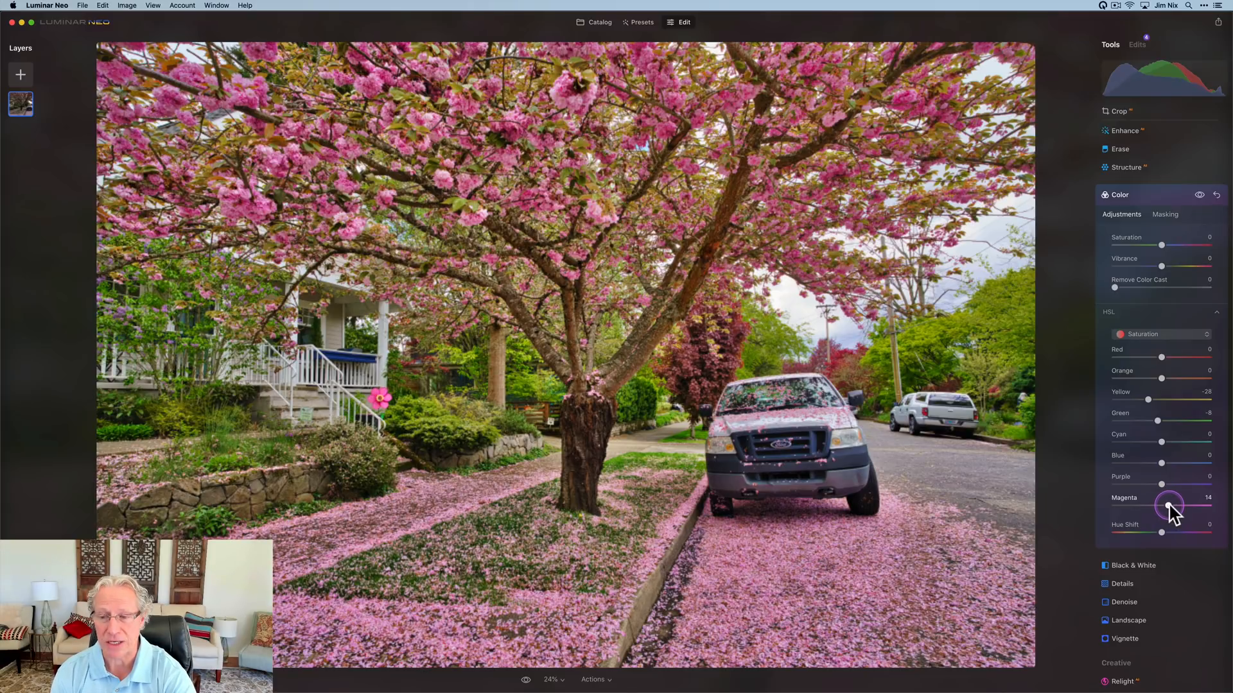
{"action": "left_click_drag", "start_coordinate": [1169, 509], "coordinate": [1171, 509]}
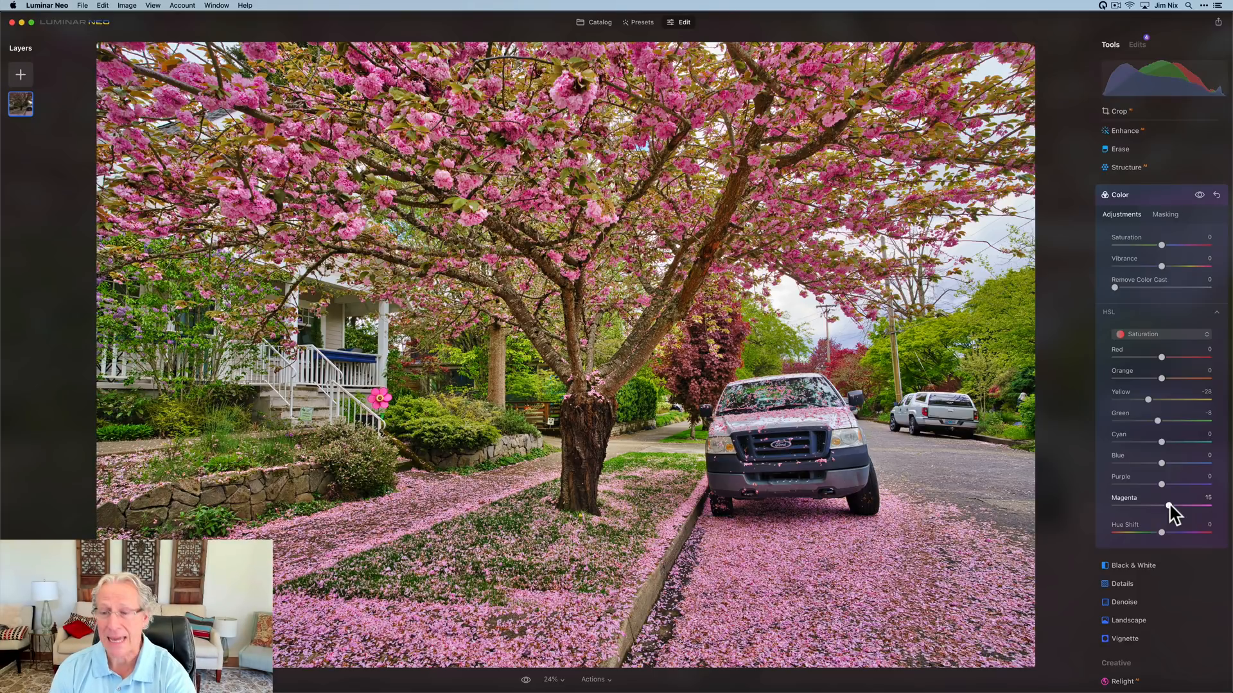
- Switch HSL to Luminance and set Yellow to -13 and Green to -10
{"action": "left_click", "coordinate": [1148, 333]}
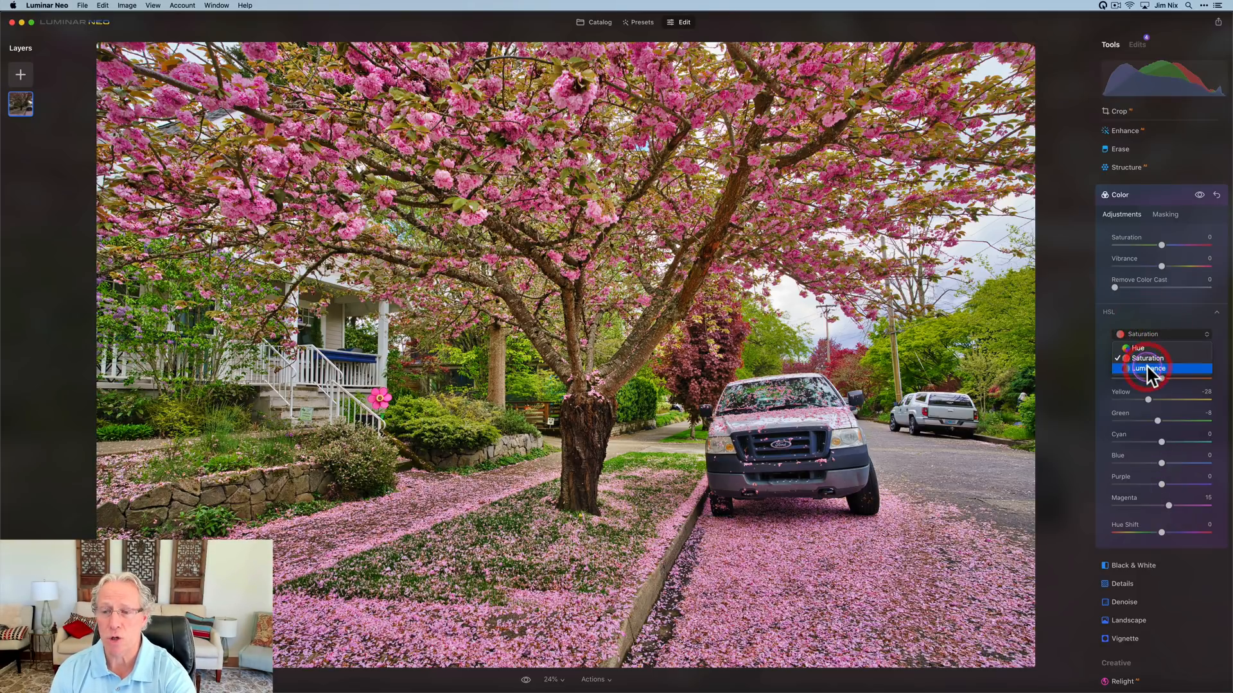
{"action": "left_click", "coordinate": [1148, 370]}
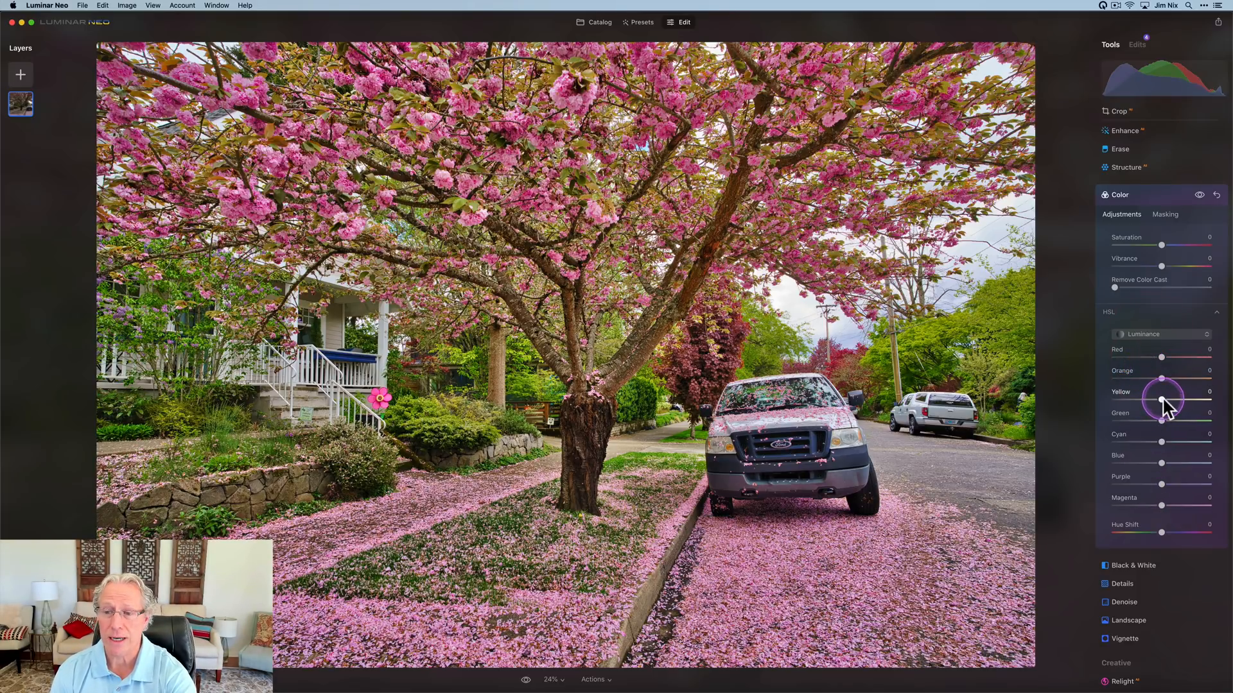
{"action": "left_click_drag", "start_coordinate": [1162, 399], "coordinate": [1157, 399]}
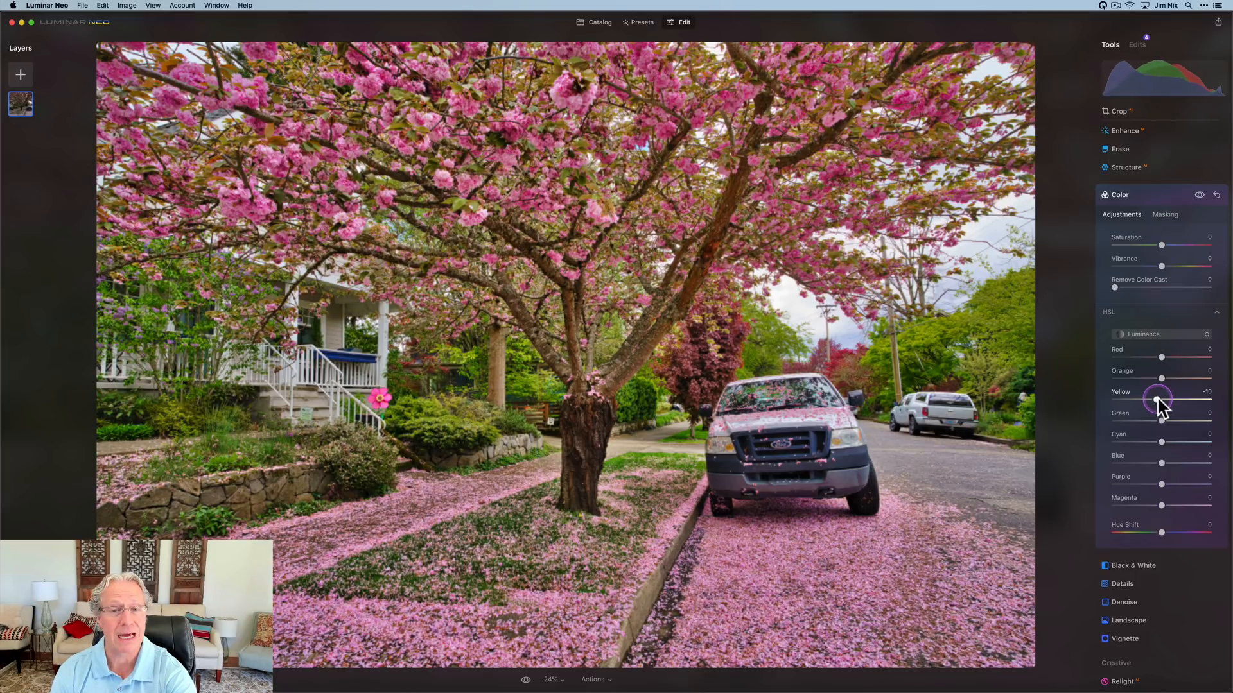
{"action": "left_click_drag", "start_coordinate": [1164, 399], "coordinate": [1157, 399]}
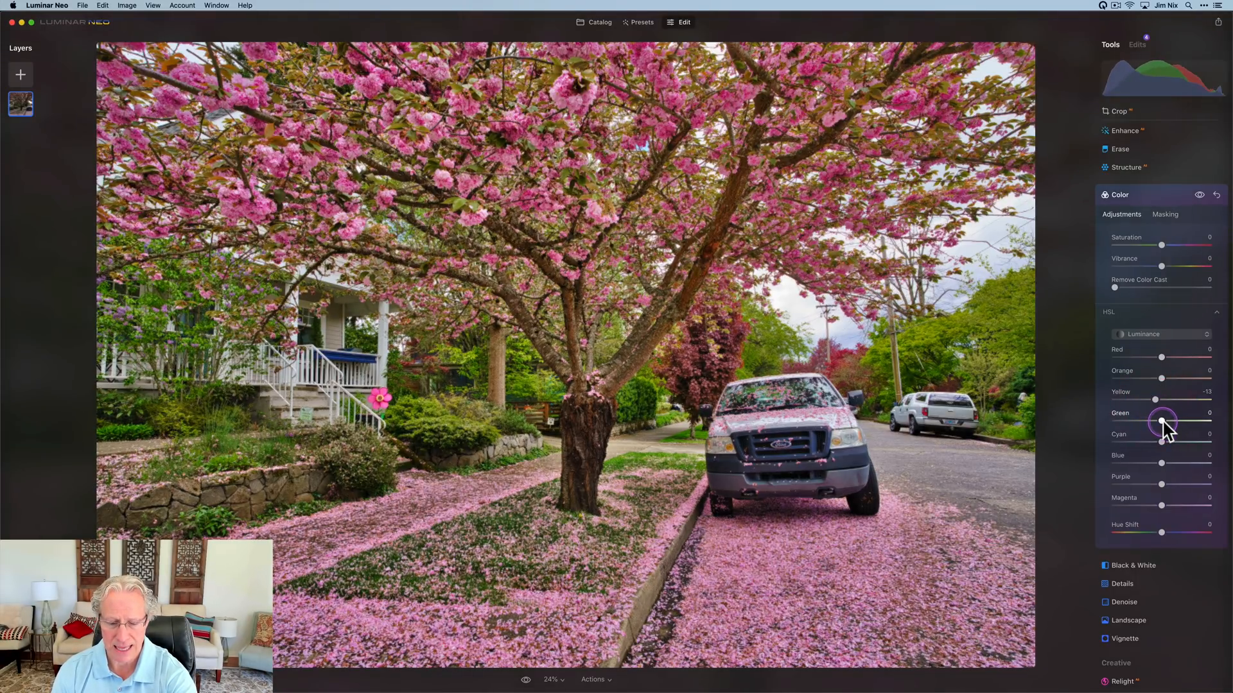
{"action": "left_click_drag", "start_coordinate": [1162, 422], "coordinate": [1157, 422]}
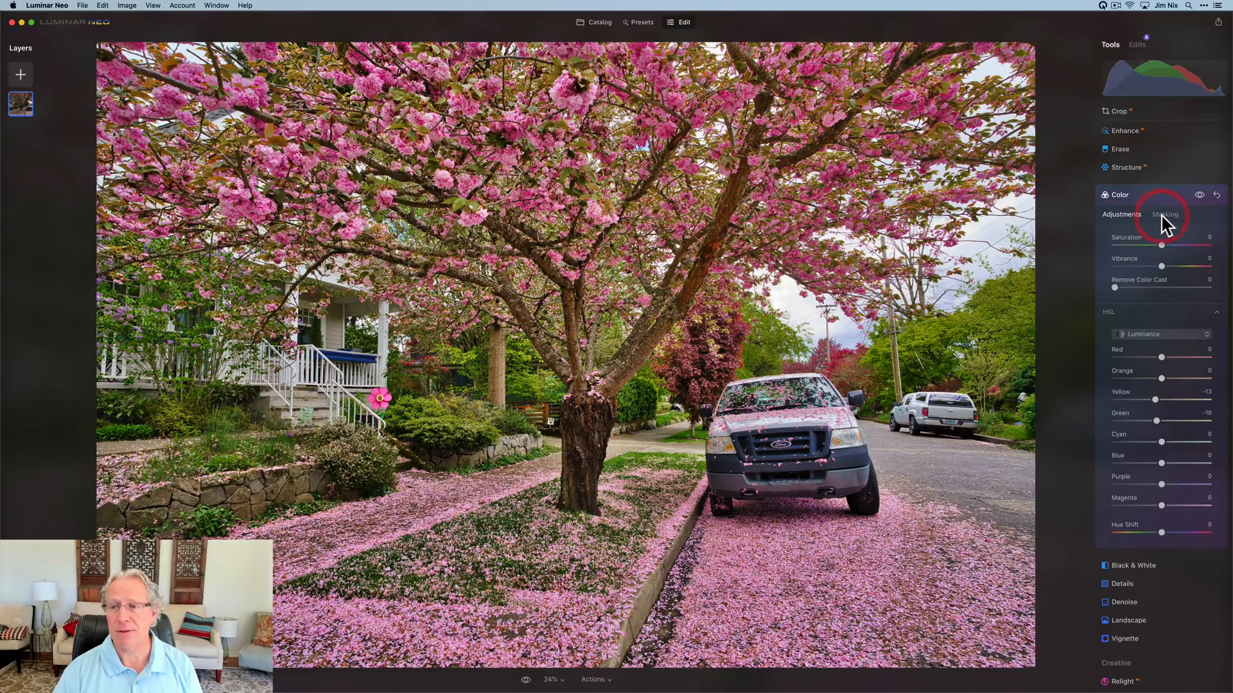
- Add a Linear Gradient mask to the Color adjustment, positioned across the tree
{"action": "left_click", "coordinate": [1164, 214]}
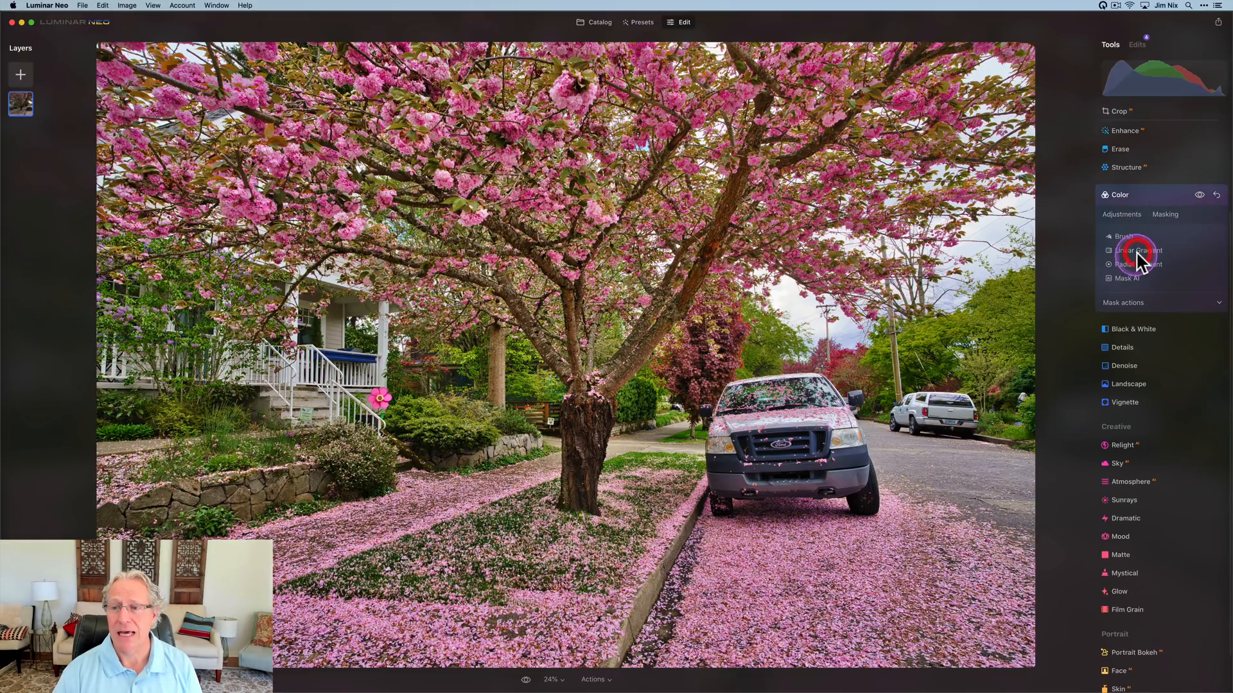
{"action": "left_click", "coordinate": [1140, 250]}
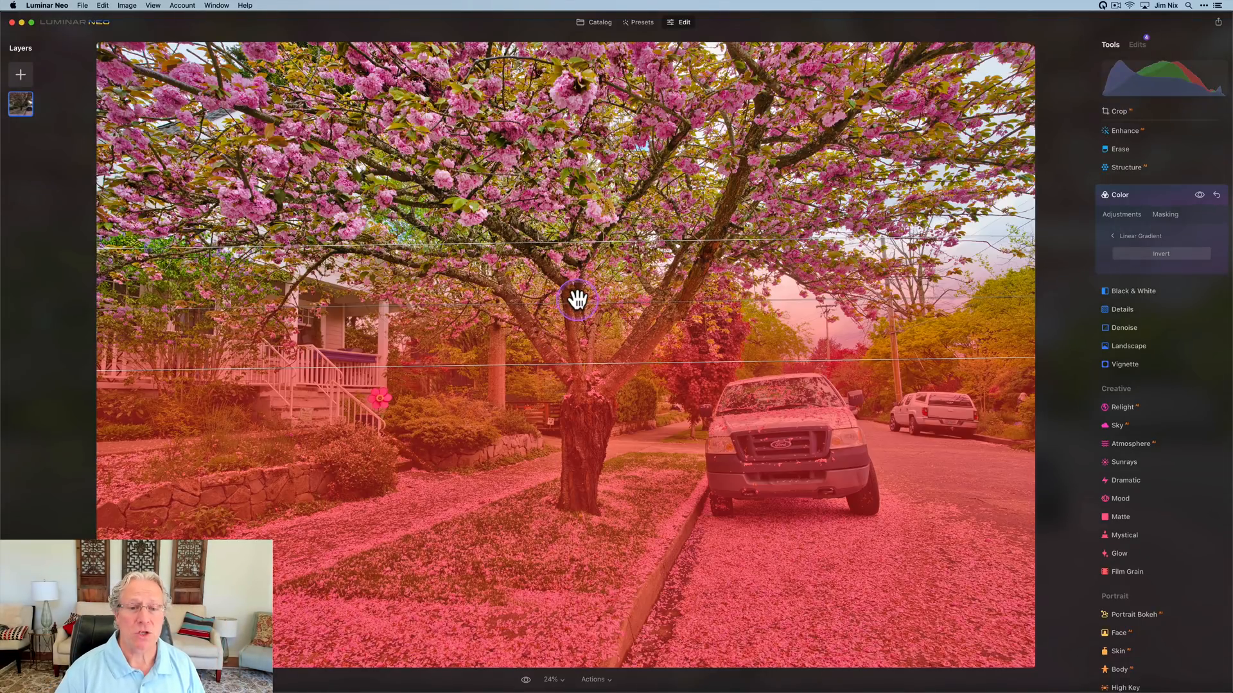
{"action": "left_click_drag", "start_coordinate": [578, 302], "coordinate": [581, 329]}
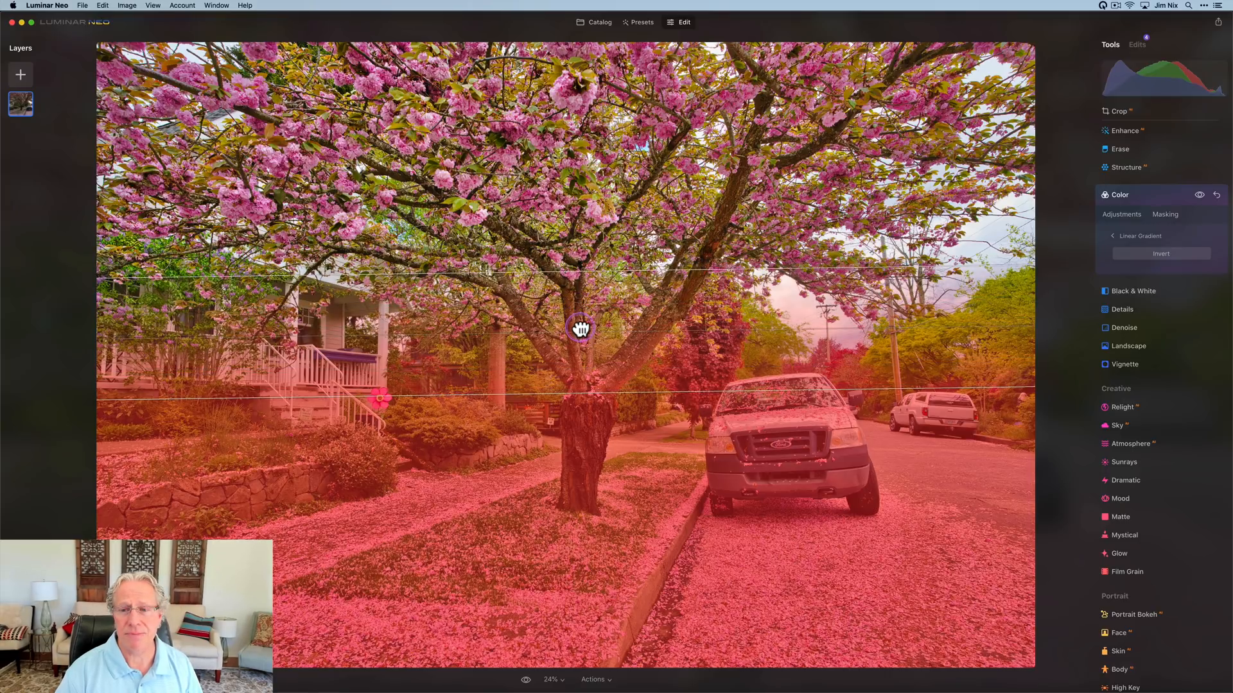
{"action": "left_click_drag", "start_coordinate": [581, 328], "coordinate": [580, 348]}
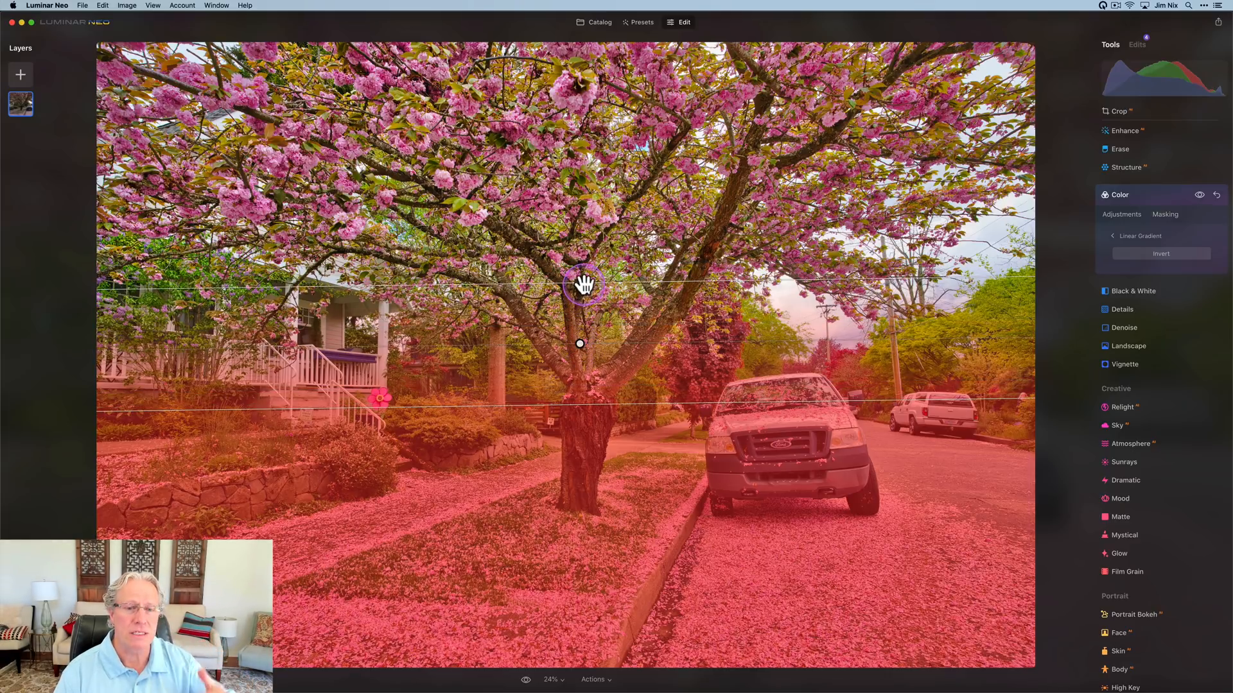
{"action": "left_click_drag", "start_coordinate": [581, 284], "coordinate": [580, 329]}
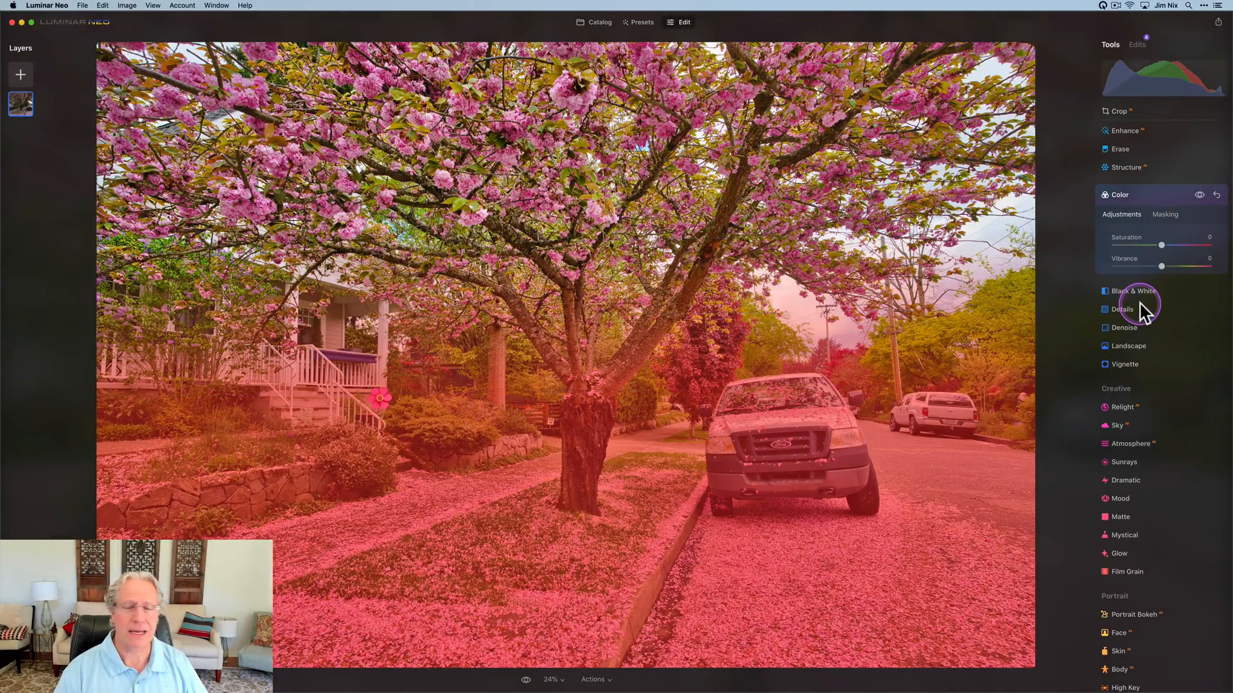
- Return to Adjustments and toggle the Color adjustment off and on to compare
{"action": "left_click", "coordinate": [1198, 193]}
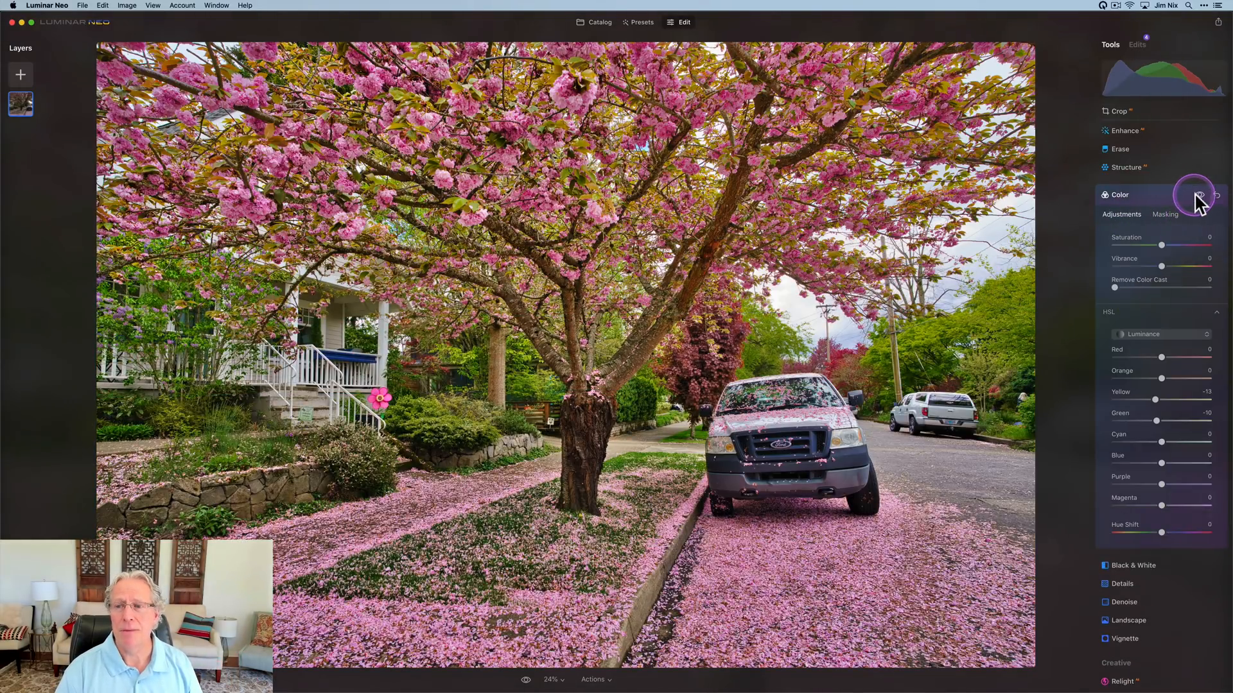
{"action": "left_click", "coordinate": [1198, 194]}
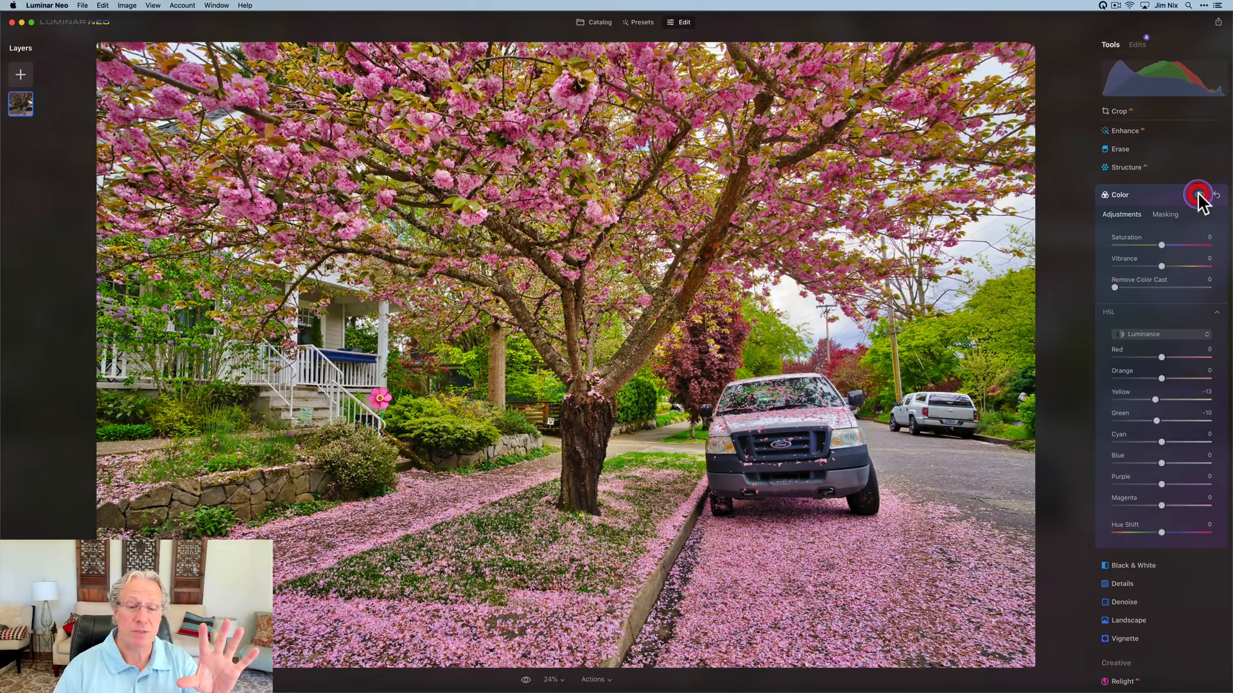
{"action": "left_click", "coordinate": [1198, 194]}
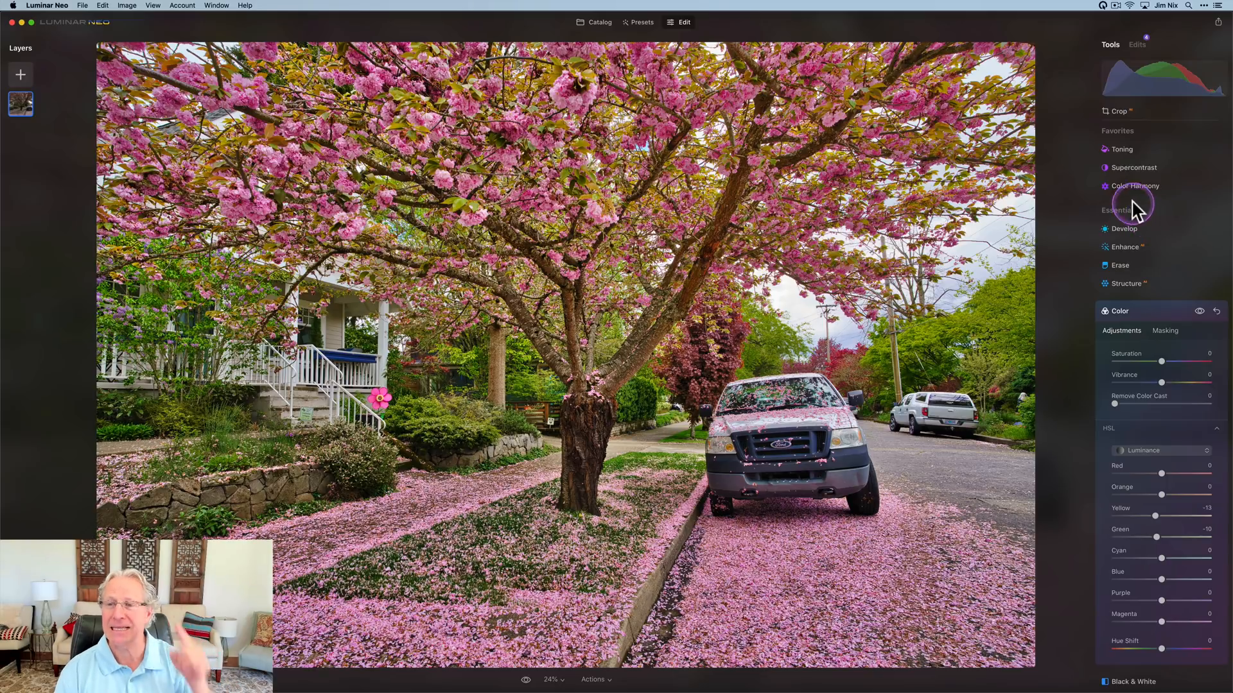
- Open Supercontrast: highlights contrast 29, midtones 20, shadows contrast 35, shadows balance -100
{"action": "left_click", "coordinate": [1133, 167]}
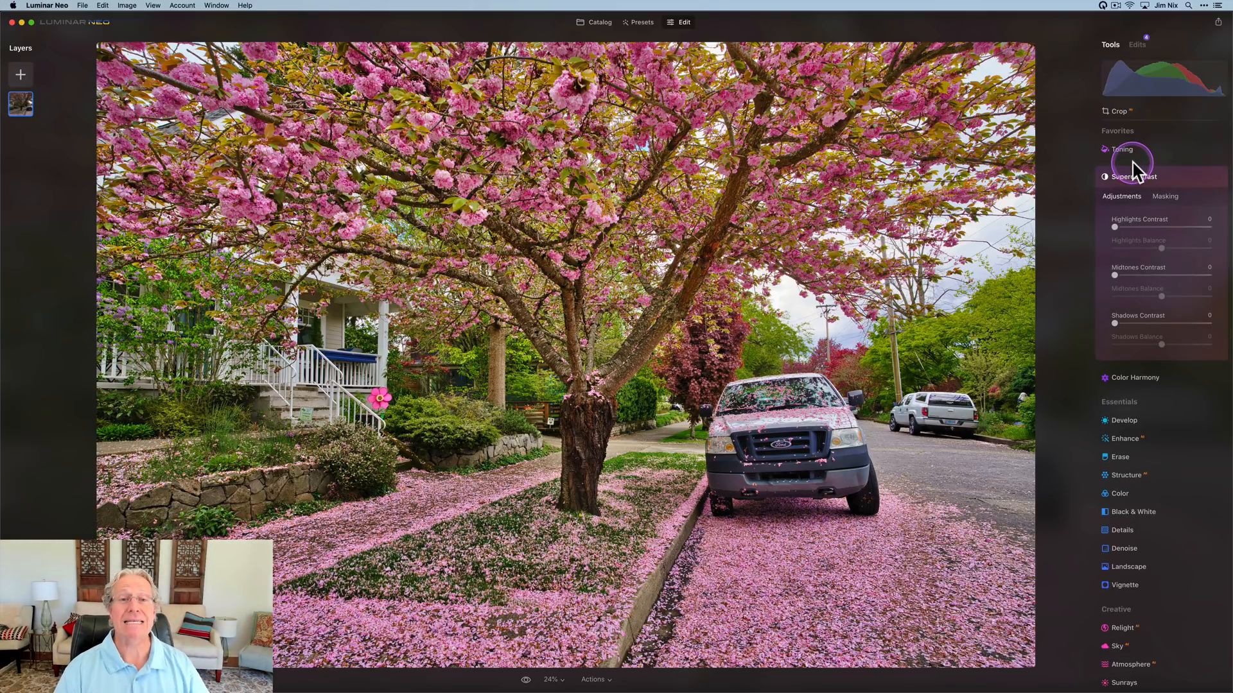
{"action": "mouse_move", "coordinate": [1133, 162]}
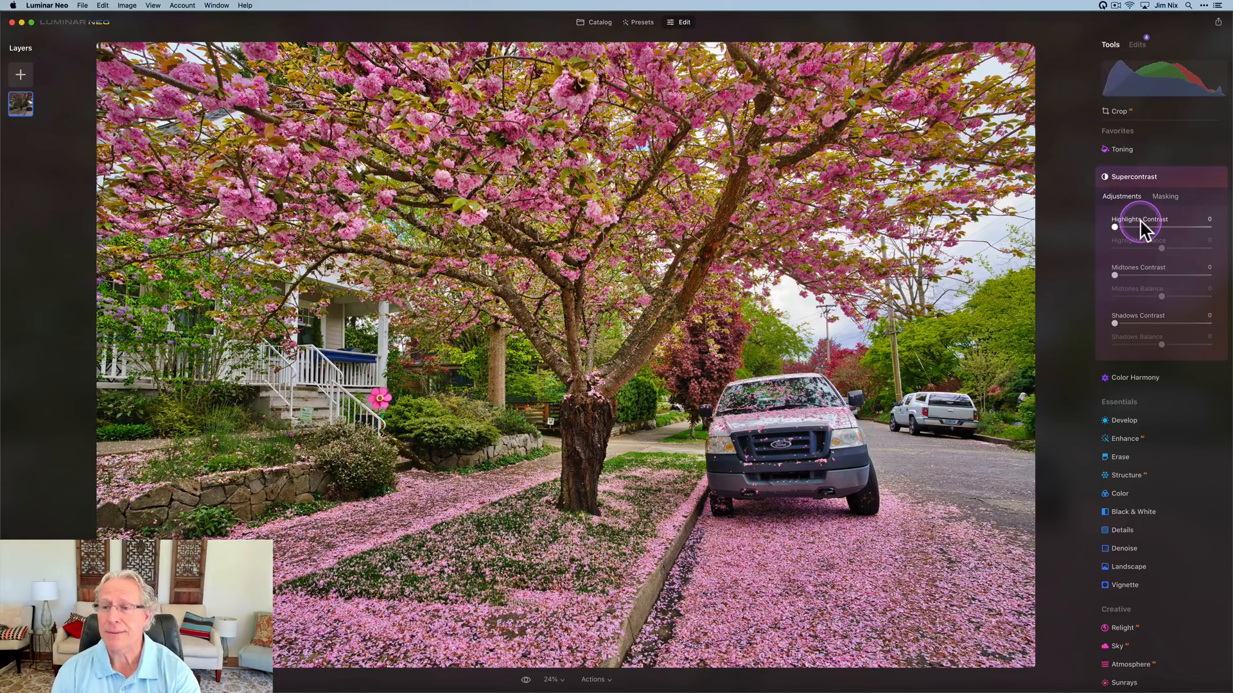
{"action": "left_click_drag", "start_coordinate": [1115, 227], "coordinate": [1160, 227]}
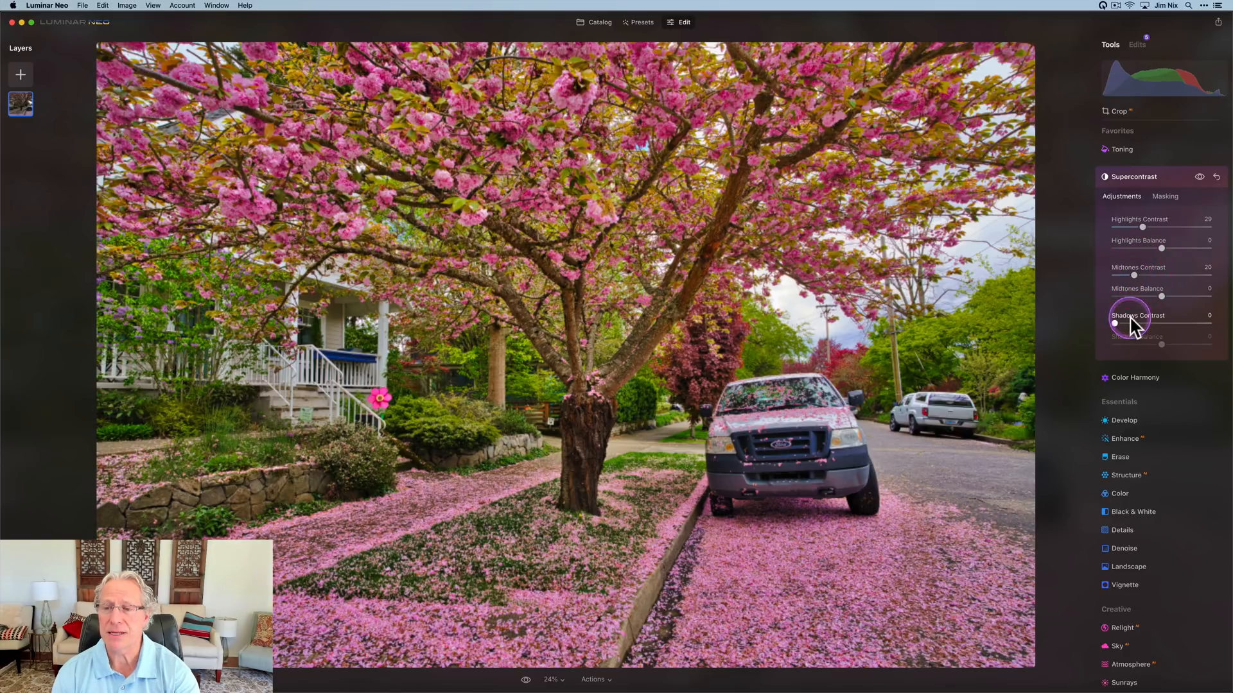
{"action": "left_click_drag", "start_coordinate": [1115, 323], "coordinate": [1142, 323]}
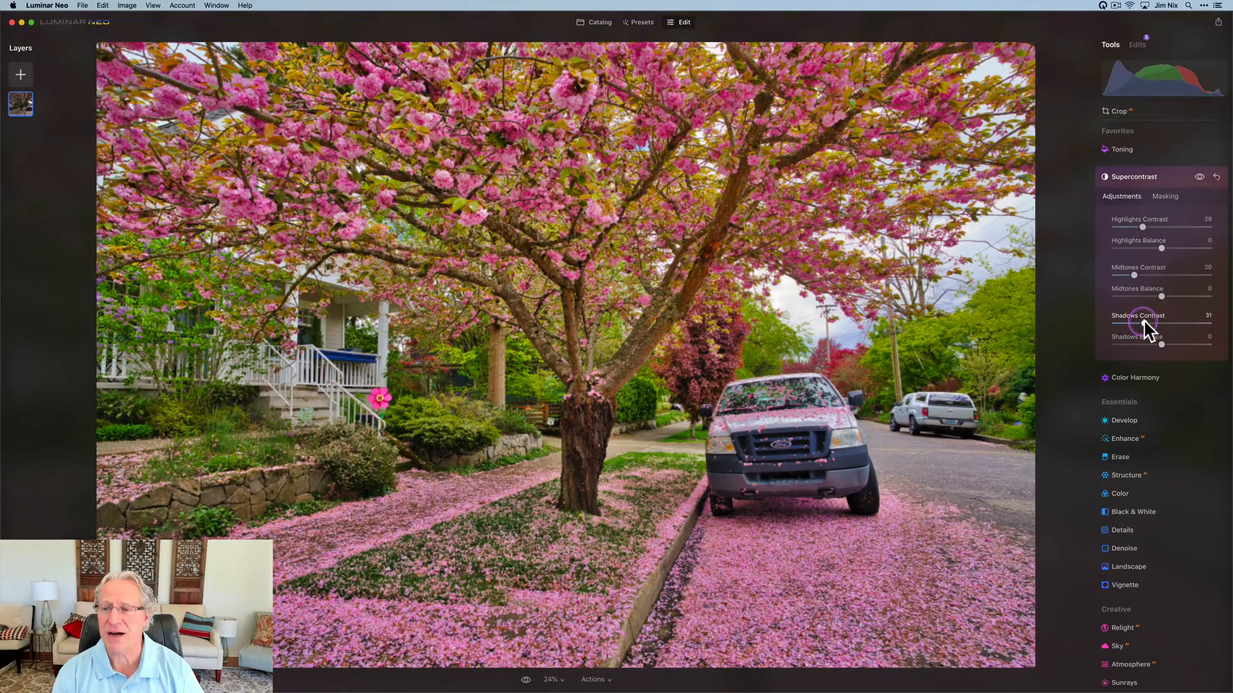
{"action": "left_click_drag", "start_coordinate": [1144, 329], "coordinate": [1150, 328]}
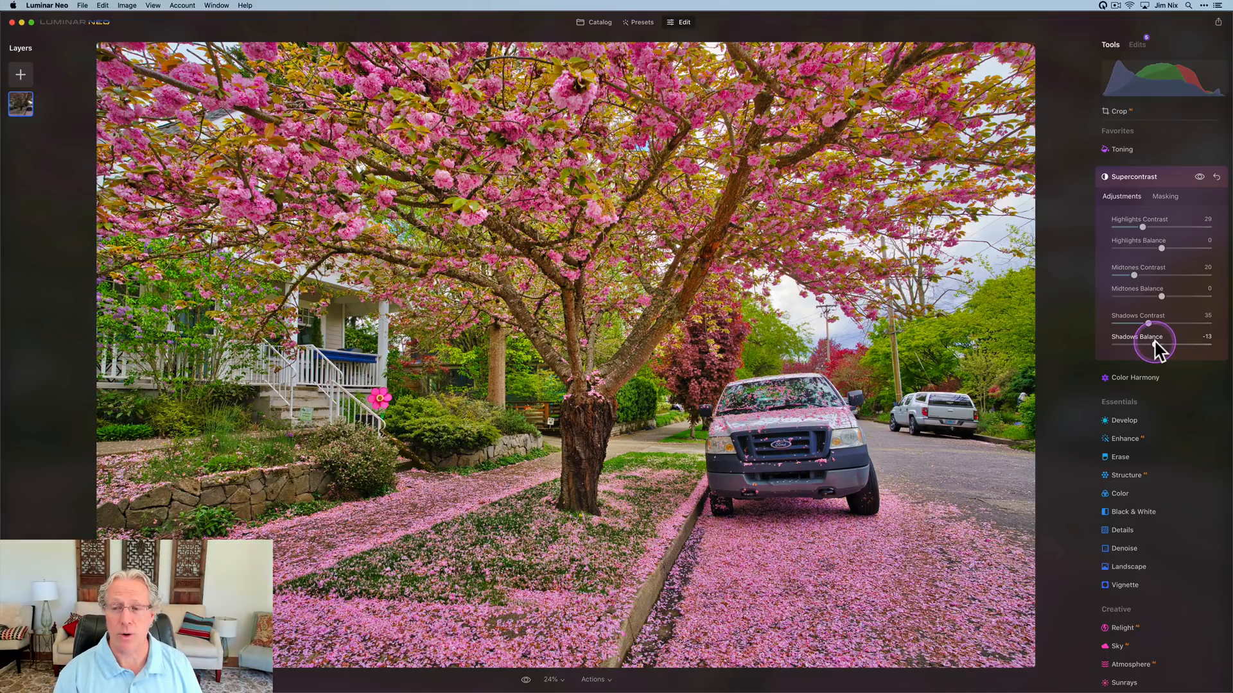
{"action": "left_click_drag", "start_coordinate": [1150, 344], "coordinate": [1109, 344]}
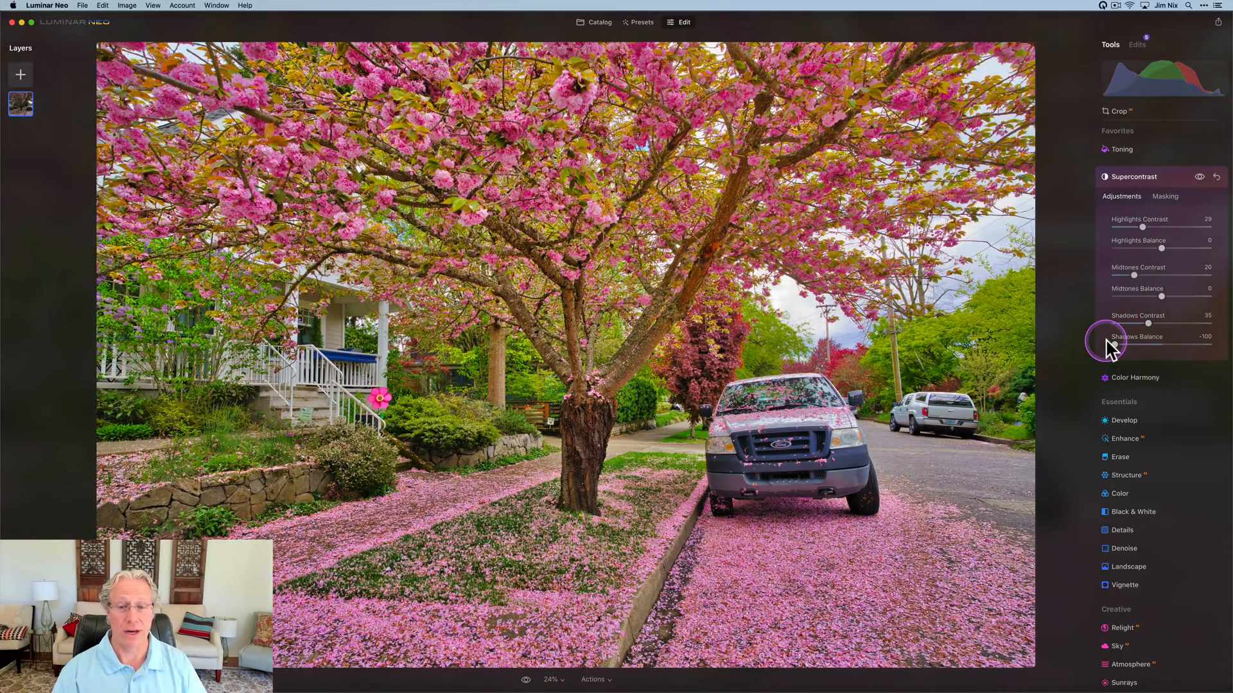
{"action": "mouse_move", "coordinate": [1213, 232]}
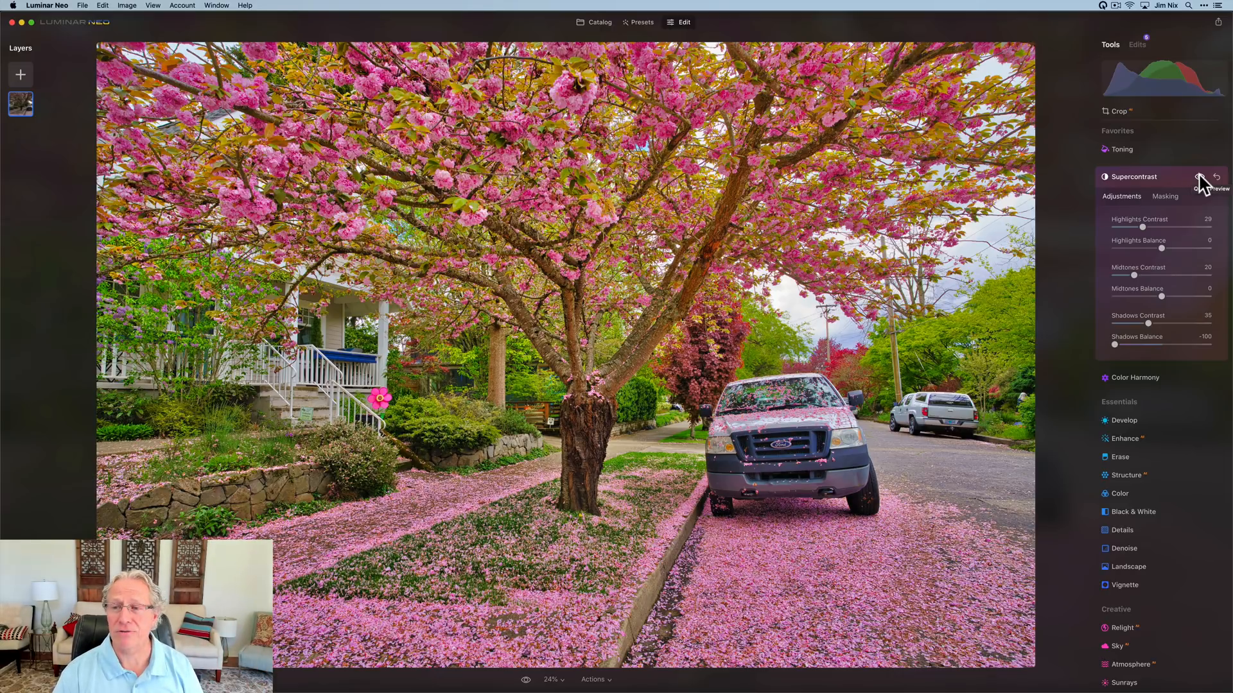
- Toggle Supercontrast off and on twice to compare before and after
{"action": "left_click", "coordinate": [1200, 176]}
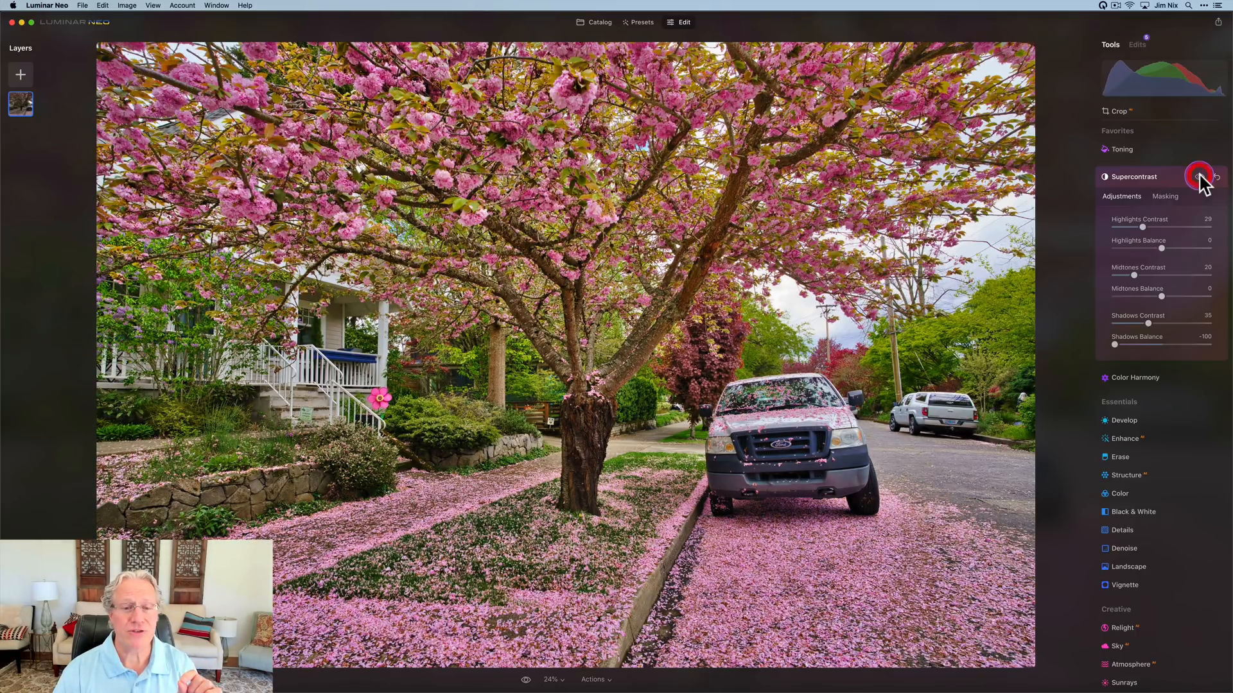
{"action": "left_click", "coordinate": [1199, 177]}
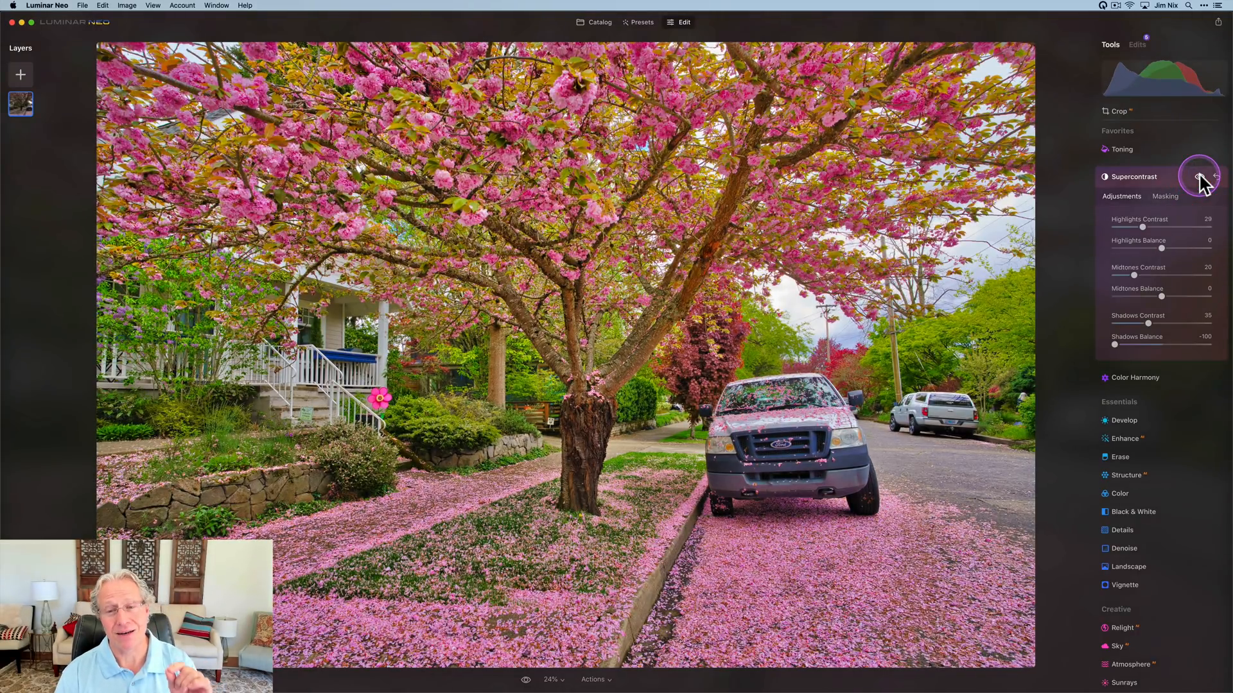
{"action": "left_click", "coordinate": [1200, 175]}
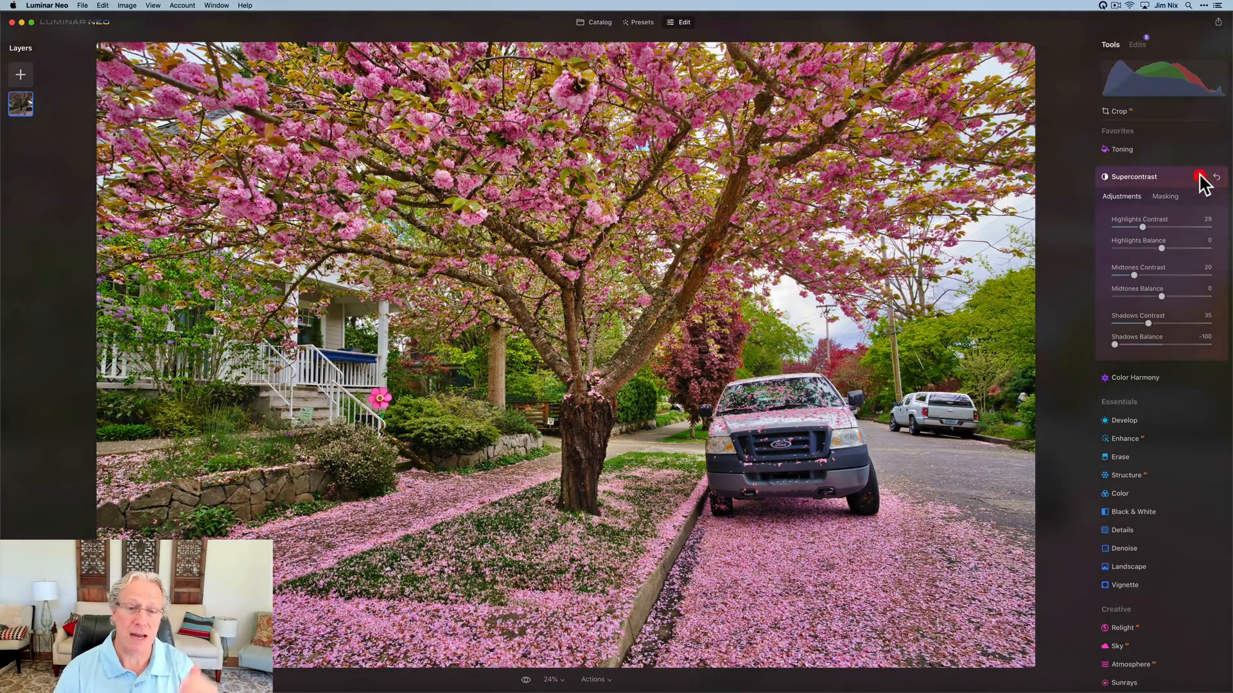
{"action": "left_click", "coordinate": [1200, 176]}
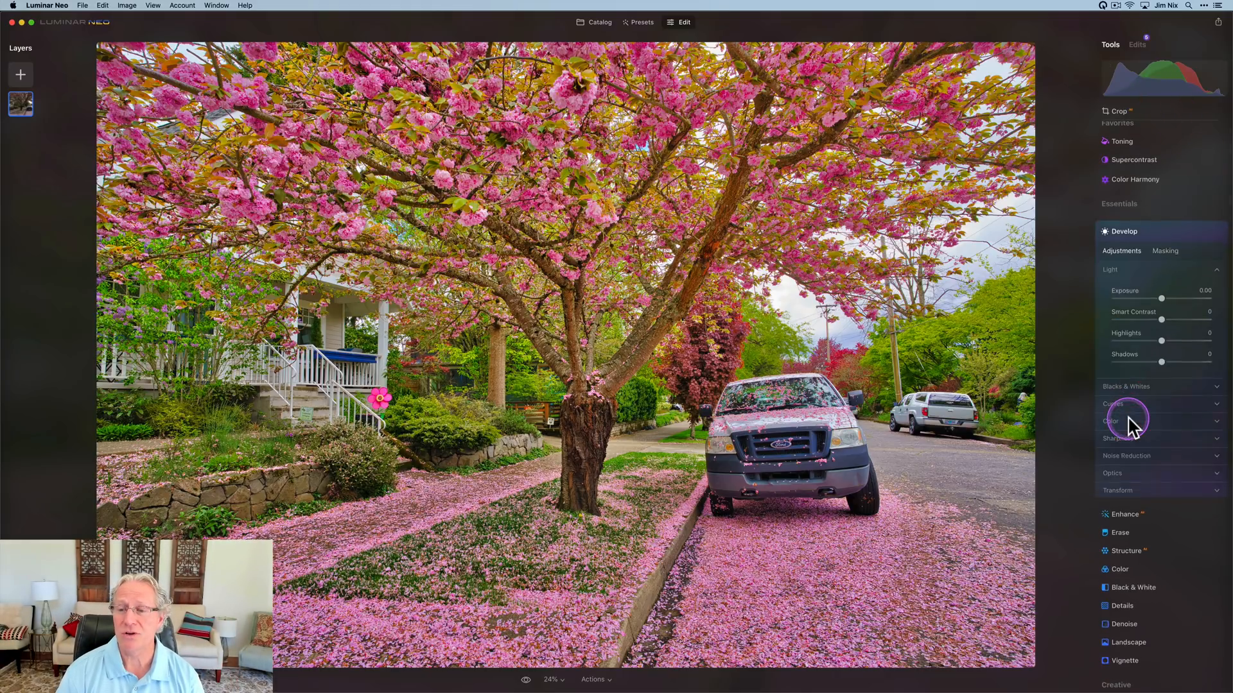
- Raise Develop exposure to 0.08 for a slight brightening
{"action": "left_click_drag", "start_coordinate": [1159, 297], "coordinate": [1164, 298]}
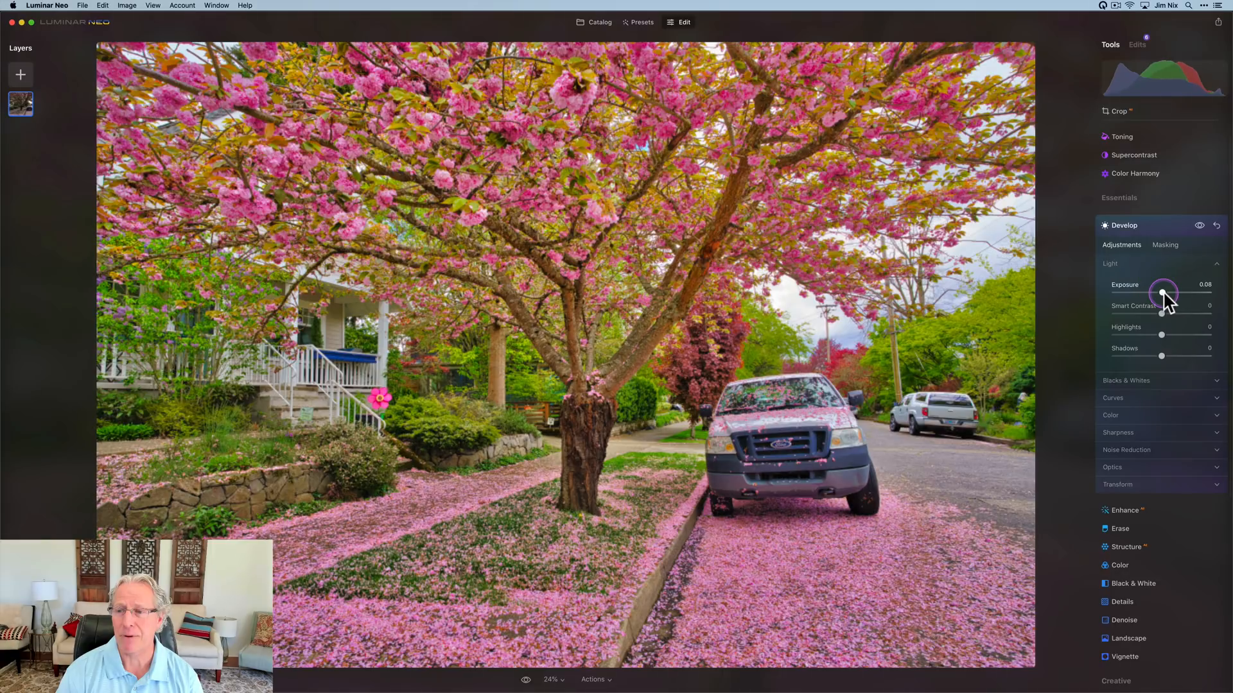
{"action": "left_click_drag", "start_coordinate": [1163, 293], "coordinate": [1166, 293]}
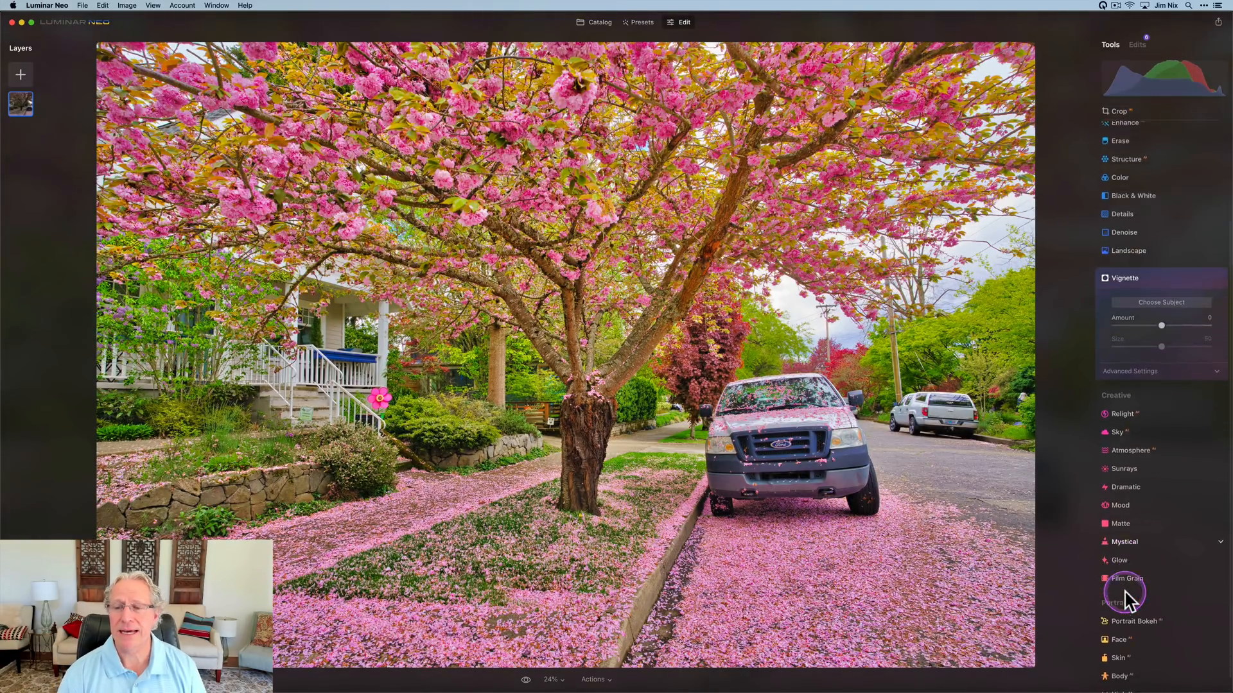
- Apply a vignette with amount -34, size 30 and inner light 23
{"action": "left_click_drag", "start_coordinate": [1161, 324], "coordinate": [1146, 309]}
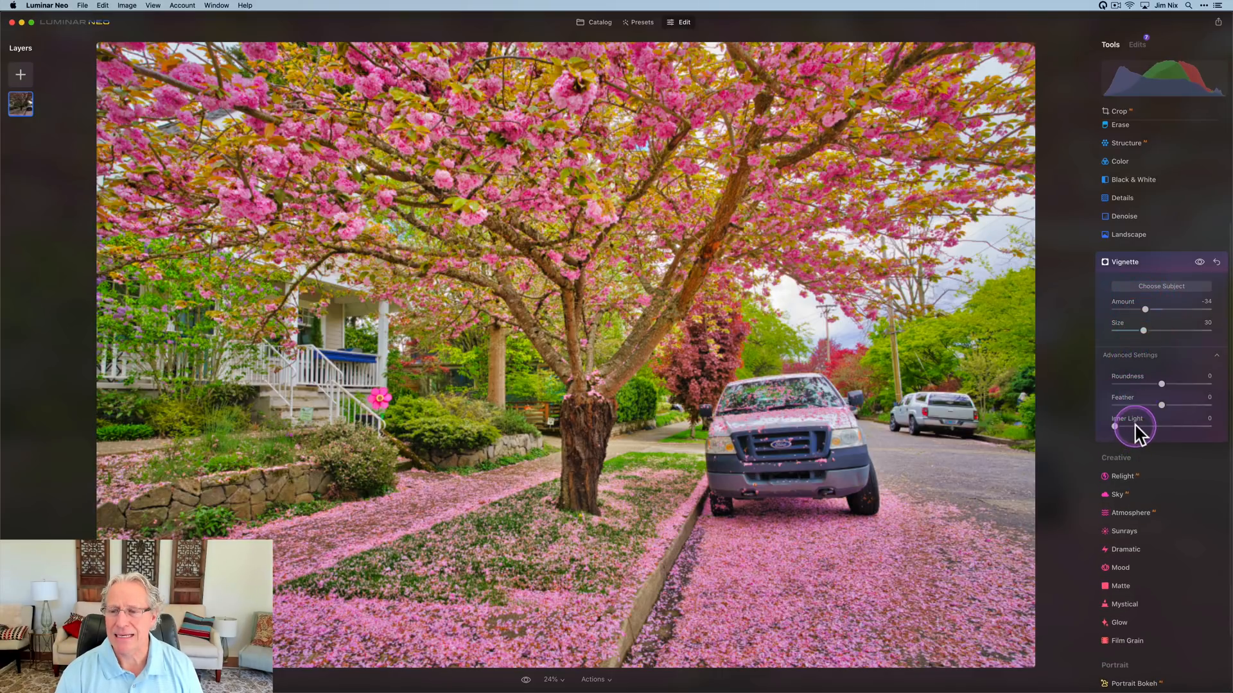
{"action": "left_click_drag", "start_coordinate": [1117, 426], "coordinate": [1149, 425]}
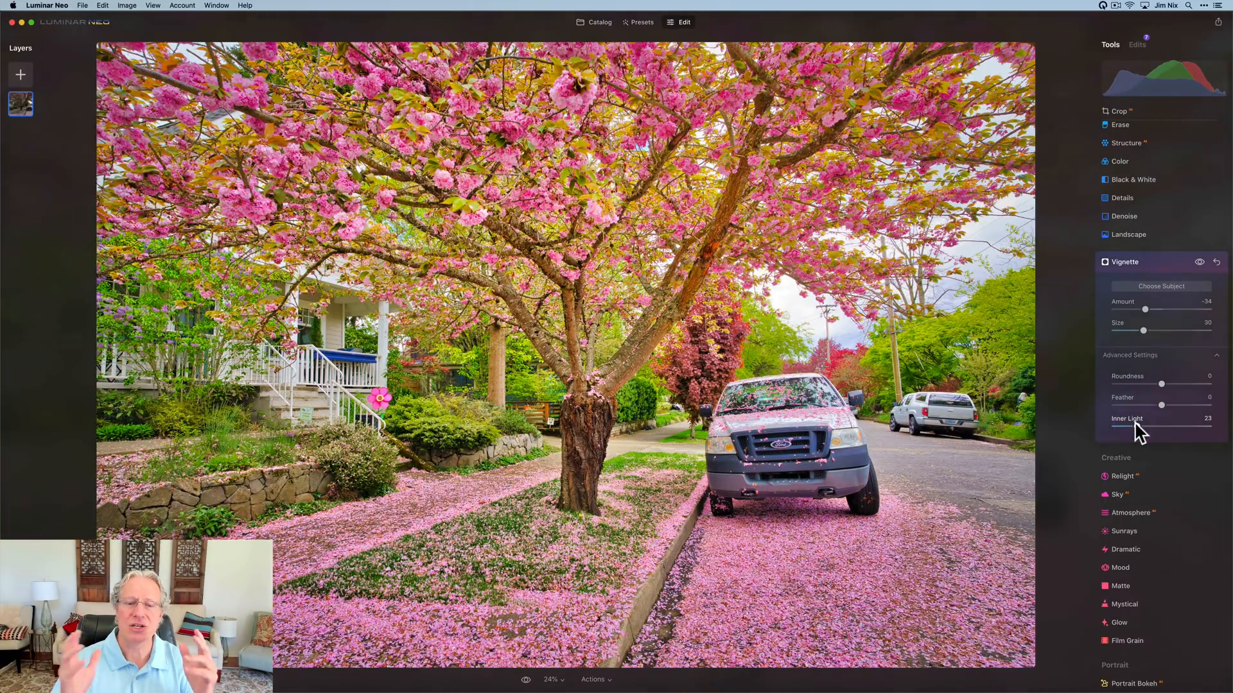
{"action": "left_click_drag", "start_coordinate": [1136, 427], "coordinate": [1129, 427]}
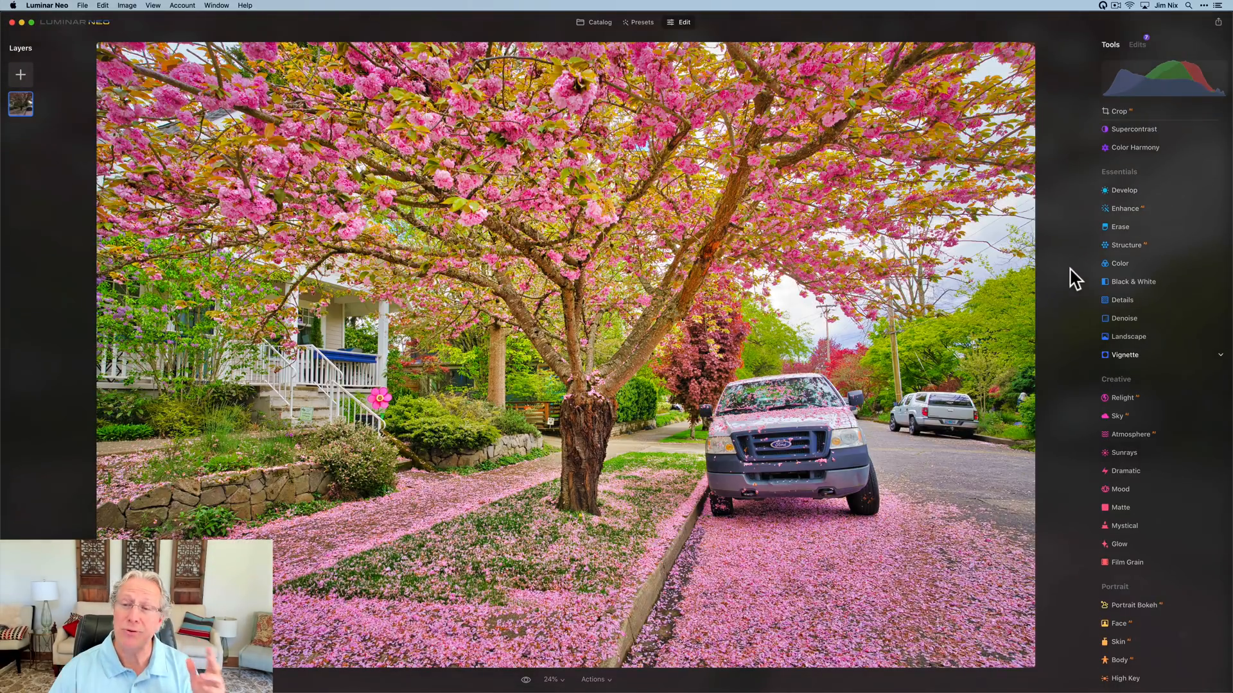
- Open Develop's color settings and cool the temperature slightly
{"action": "left_click", "coordinate": [1124, 190]}
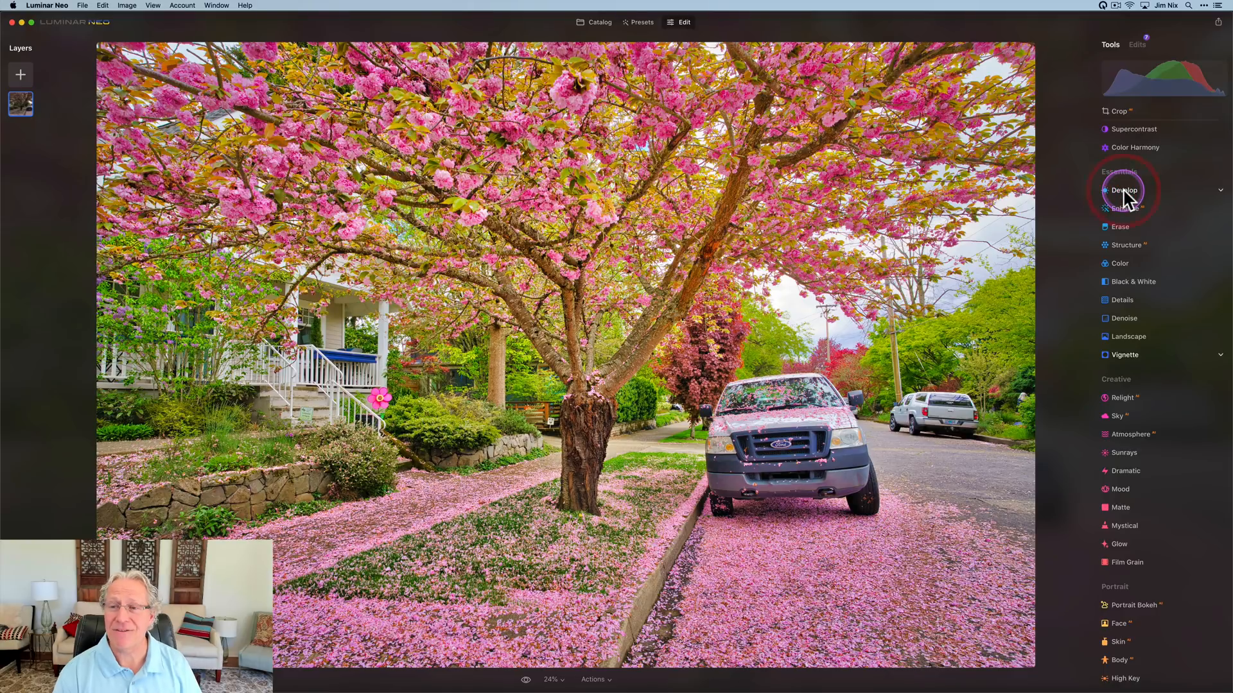
{"action": "left_click", "coordinate": [1123, 190]}
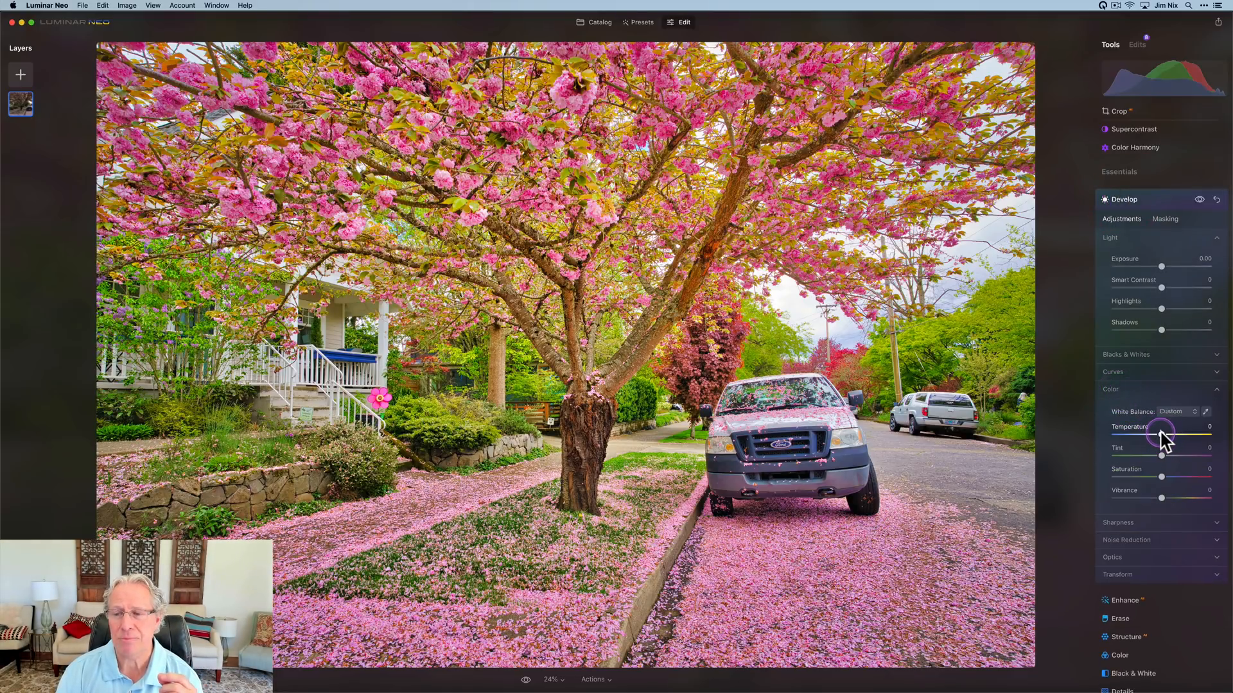
{"action": "left_click_drag", "start_coordinate": [1173, 434], "coordinate": [1160, 435]}
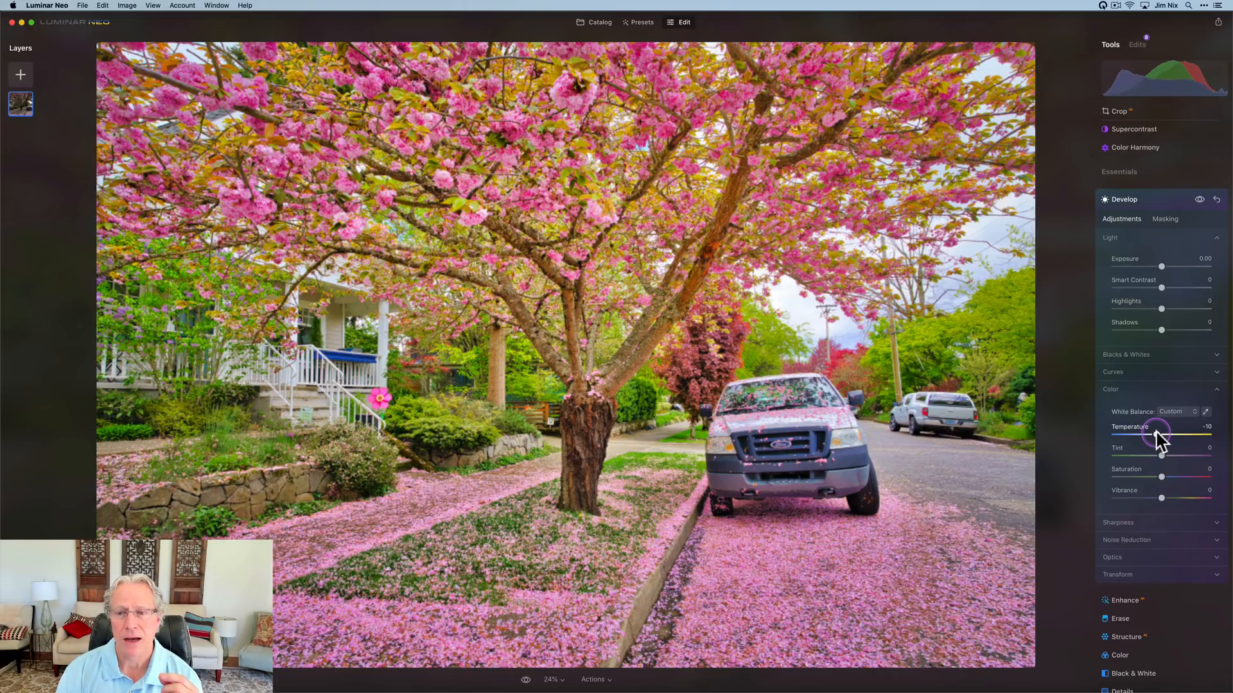
{"action": "mouse_move", "coordinate": [1162, 455]}
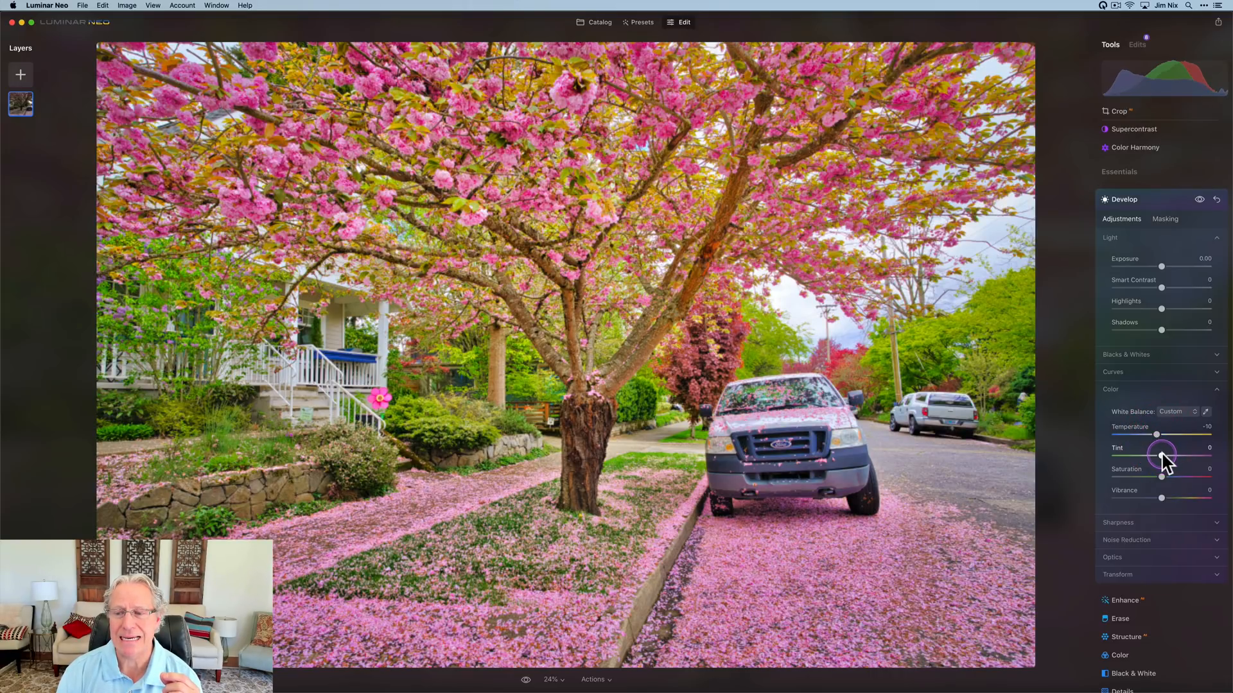
- Shift tint toward magenta at about 17 and settle temperature at -14
{"action": "left_click_drag", "start_coordinate": [1160, 452], "coordinate": [1166, 453]}
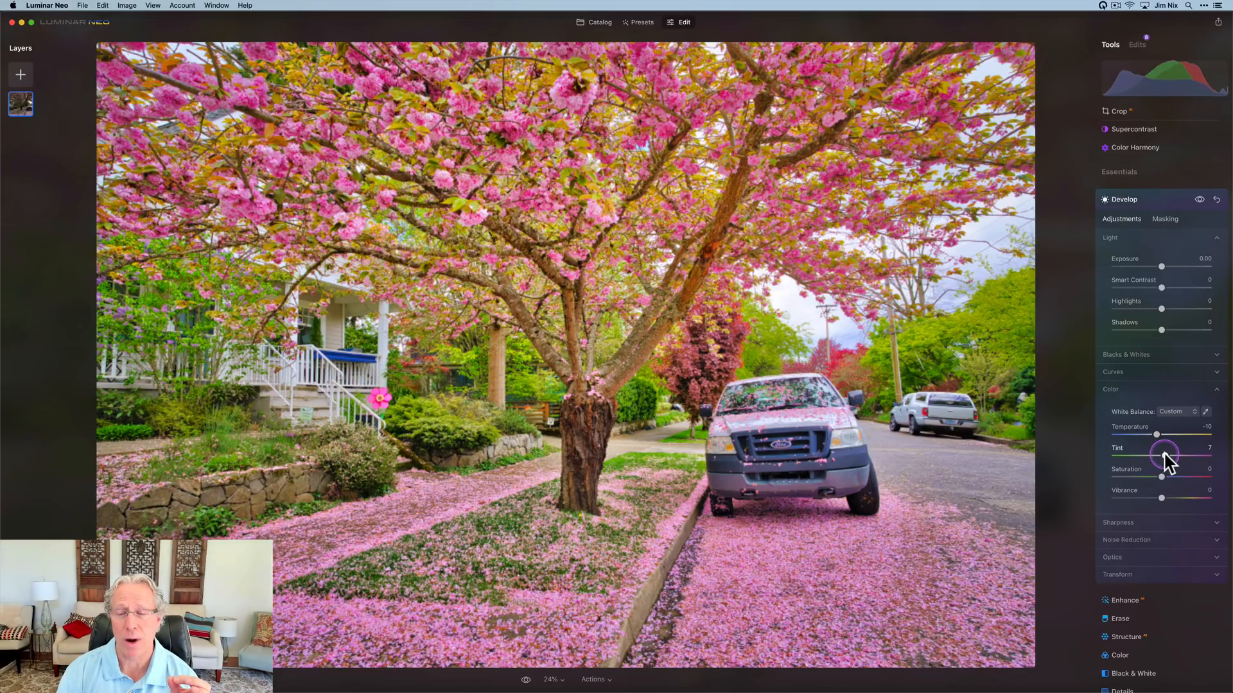
{"action": "left_click_drag", "start_coordinate": [1164, 456], "coordinate": [1170, 456]}
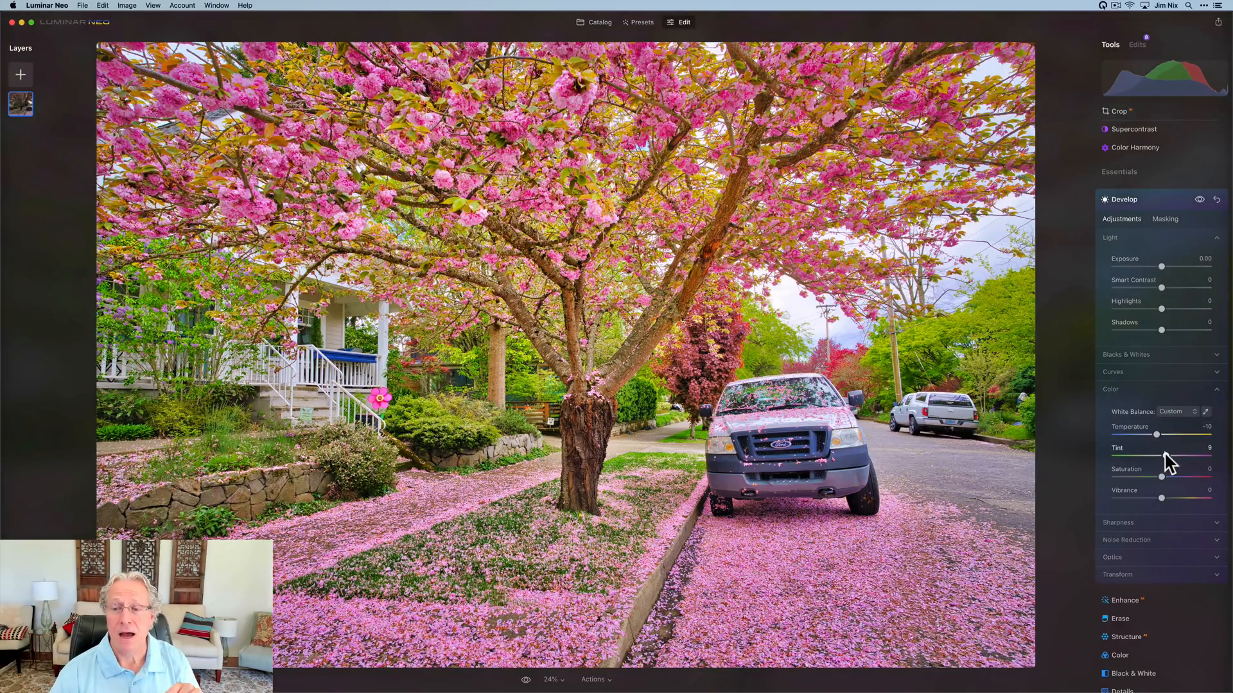
{"action": "left_click_drag", "start_coordinate": [1162, 454], "coordinate": [1176, 454]}
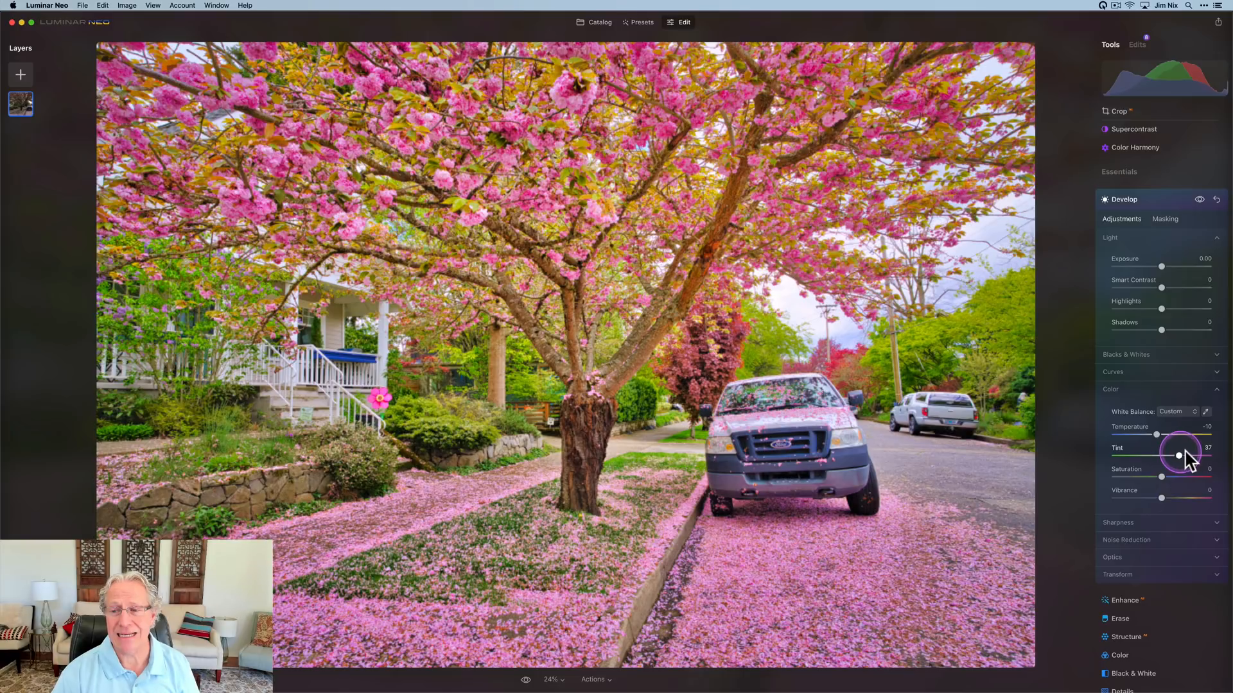
{"action": "left_click_drag", "start_coordinate": [1177, 456], "coordinate": [1199, 449]}
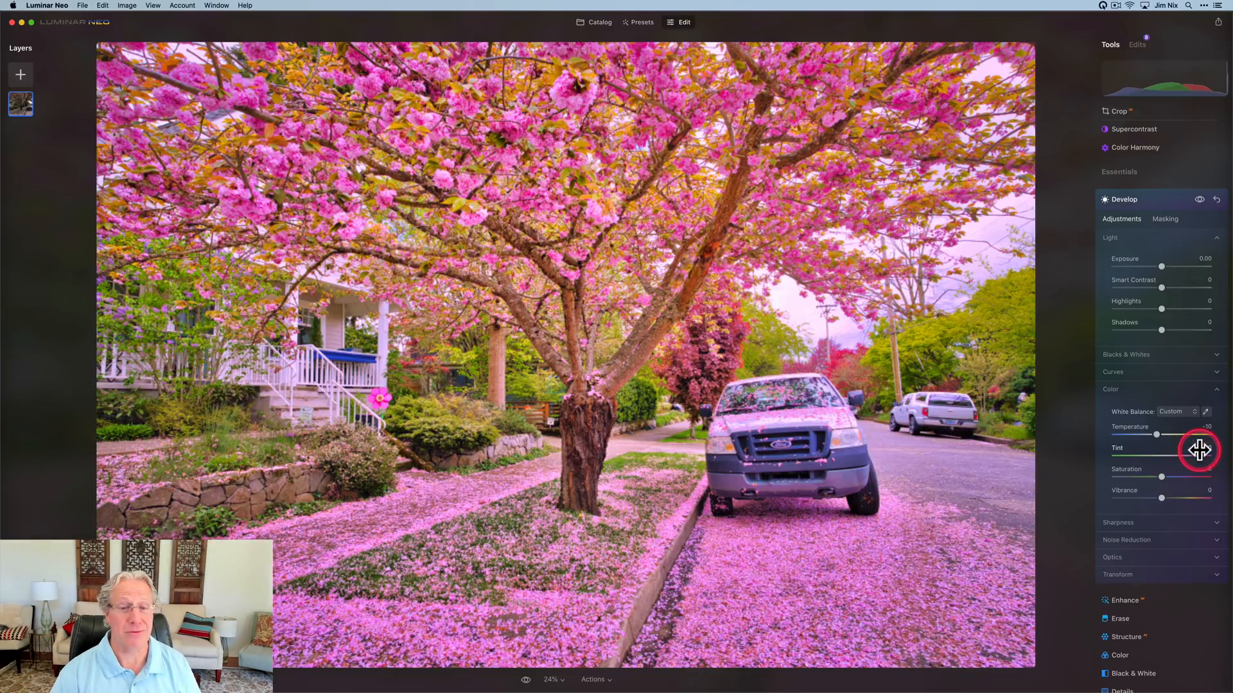
{"action": "left_click_drag", "start_coordinate": [1198, 452], "coordinate": [1199, 455]}
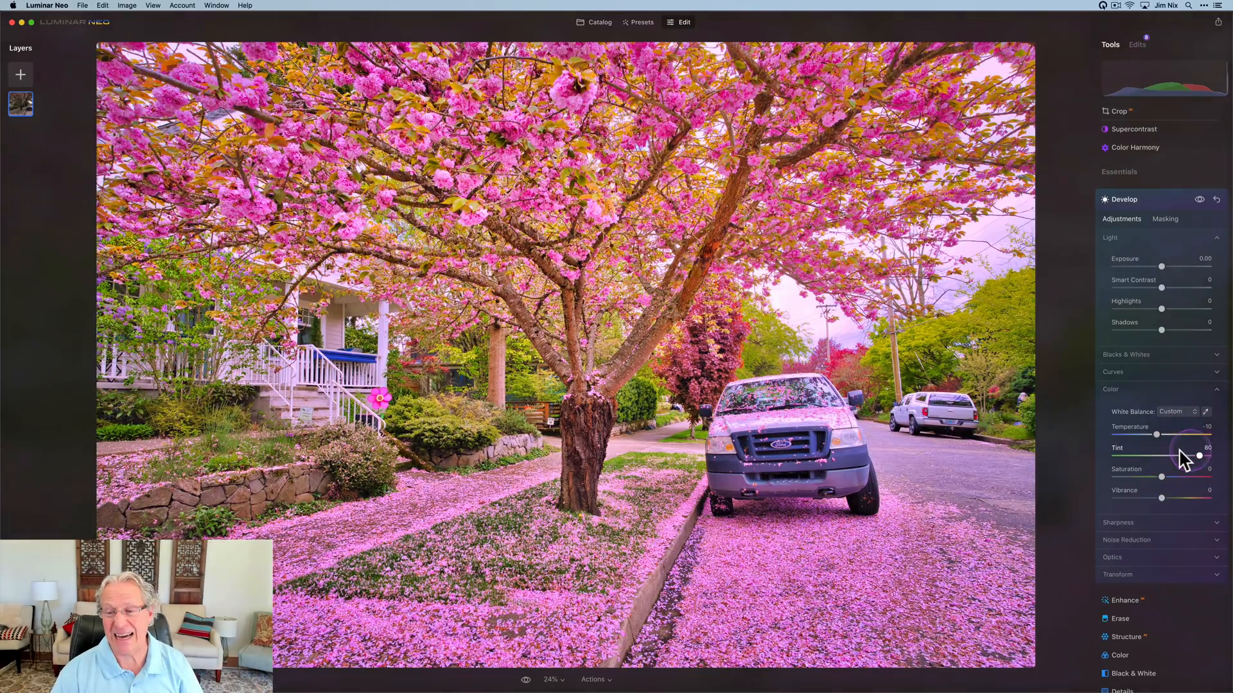
{"action": "left_click_drag", "start_coordinate": [1198, 456], "coordinate": [1170, 457]}
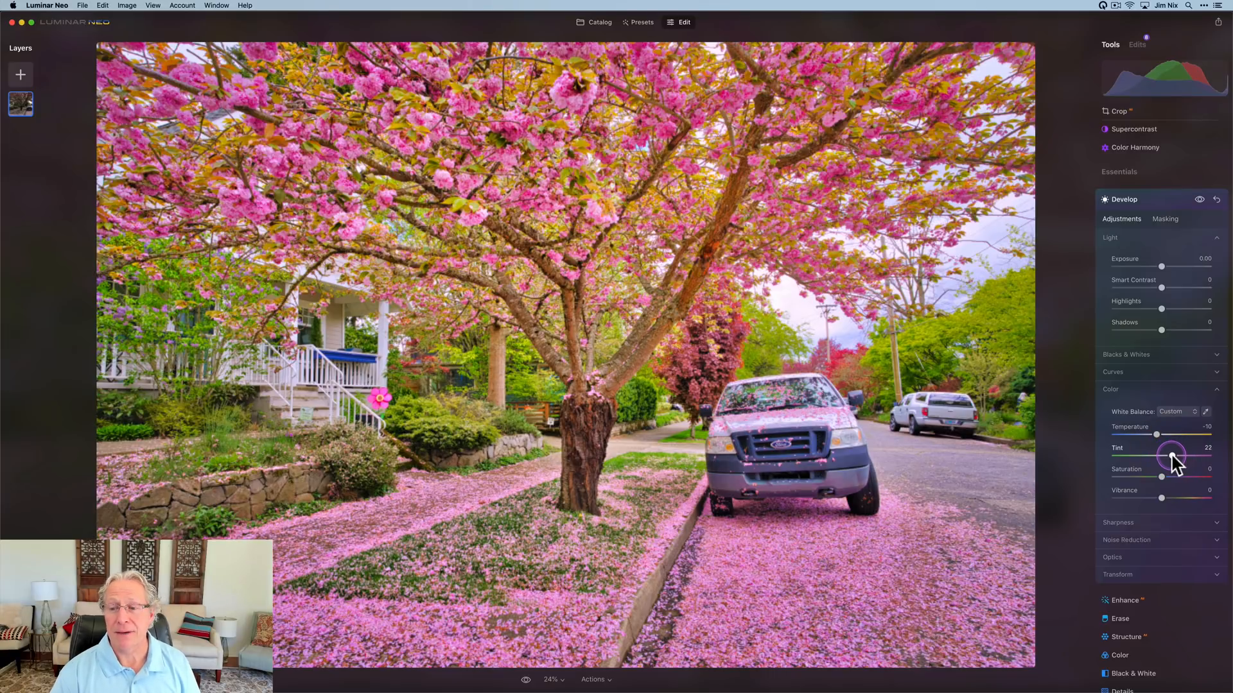
{"action": "left_click_drag", "start_coordinate": [1172, 459], "coordinate": [1167, 458]}
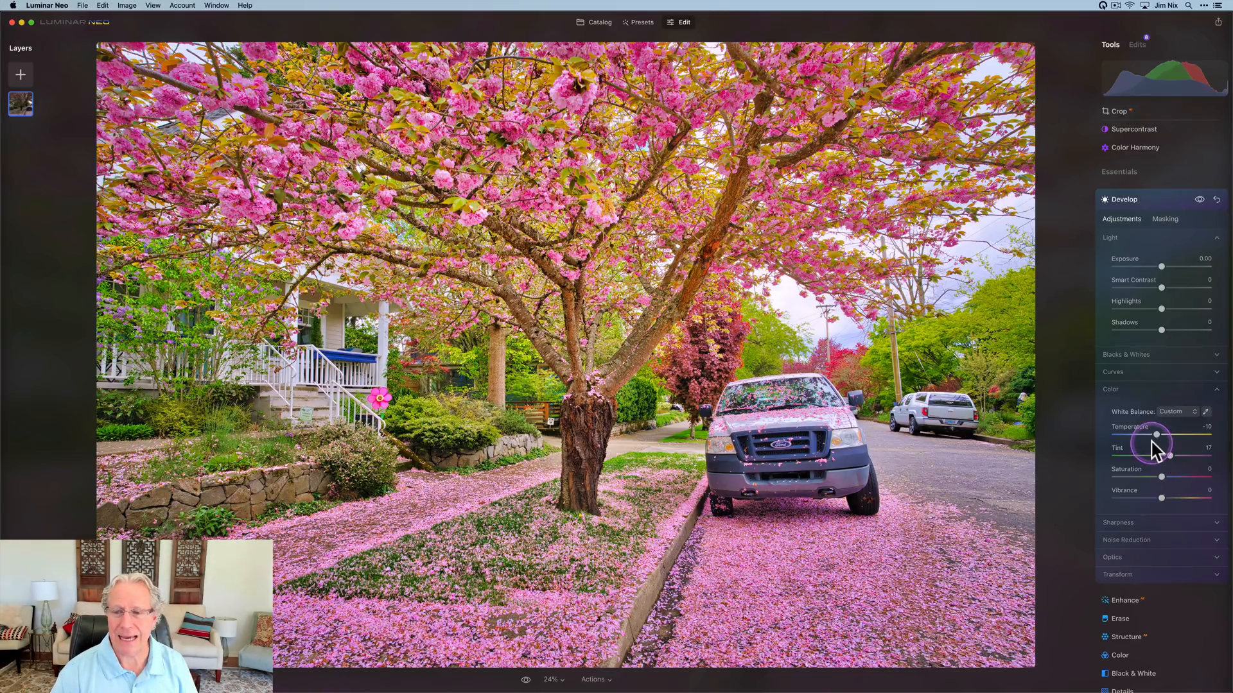
{"action": "left_click_drag", "start_coordinate": [1170, 435], "coordinate": [1156, 435]}
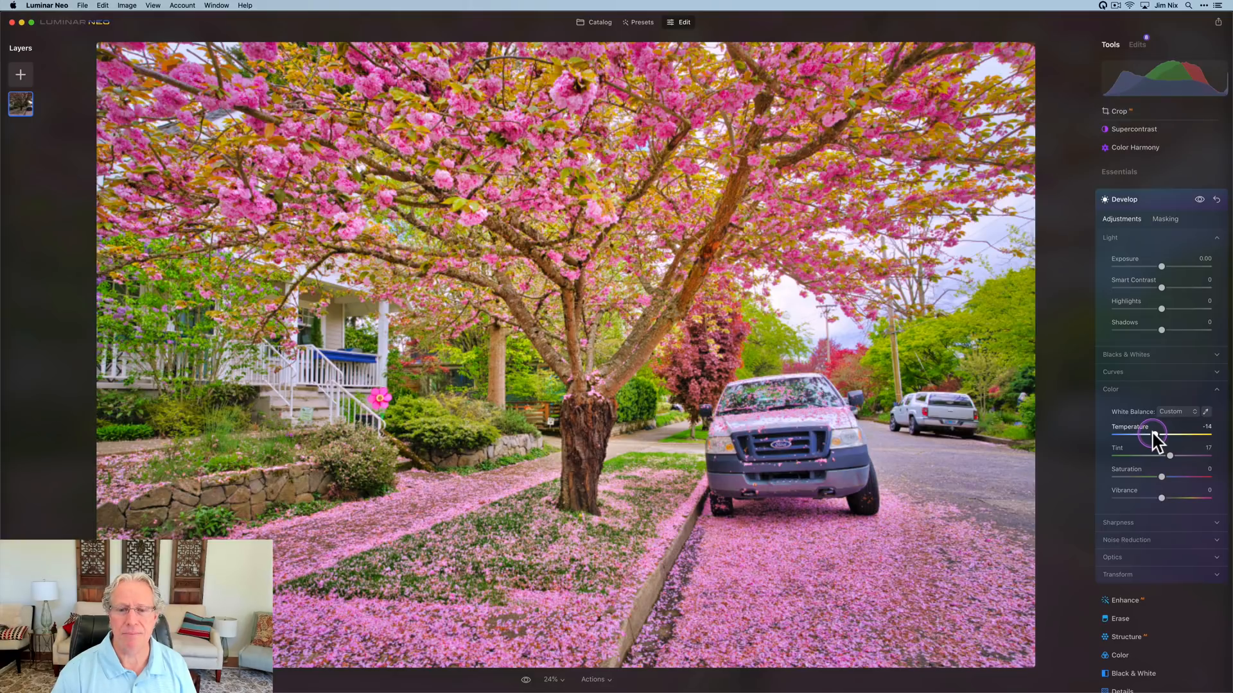
{"action": "left_click_drag", "start_coordinate": [1160, 433], "coordinate": [1174, 433]}
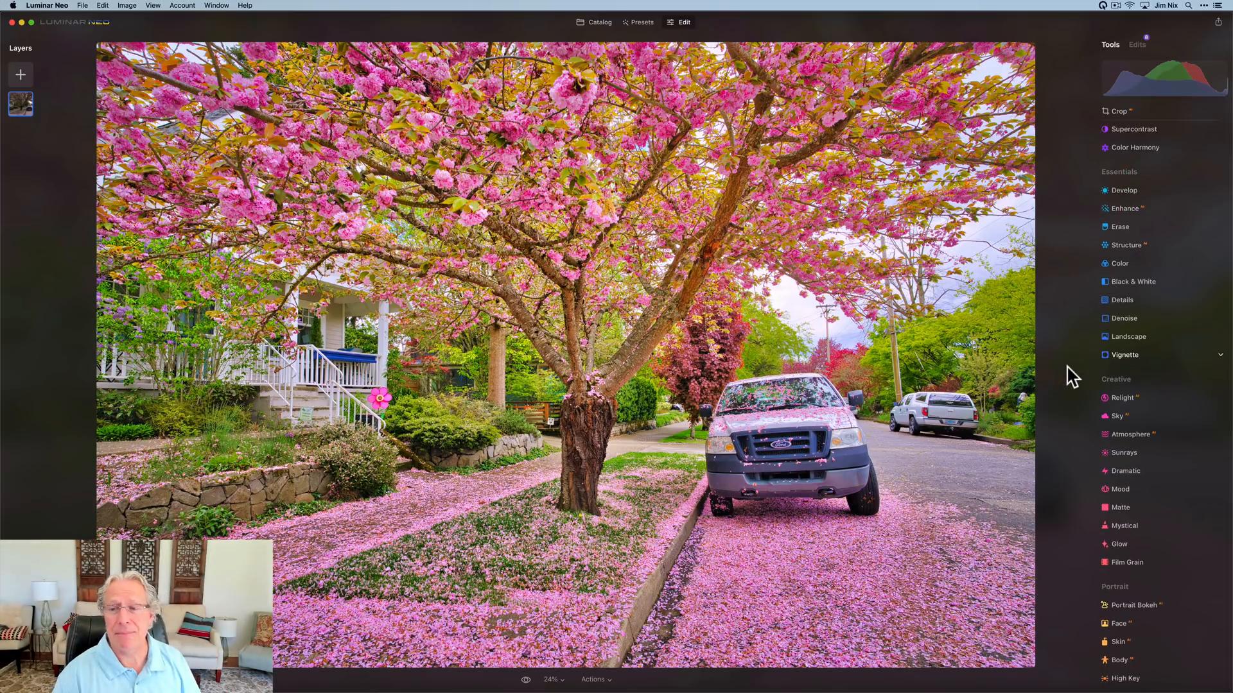
- In the Color tool's HSL Saturation, set Yellow to about -18 and Green to about -10
{"action": "left_click", "coordinate": [1120, 264]}
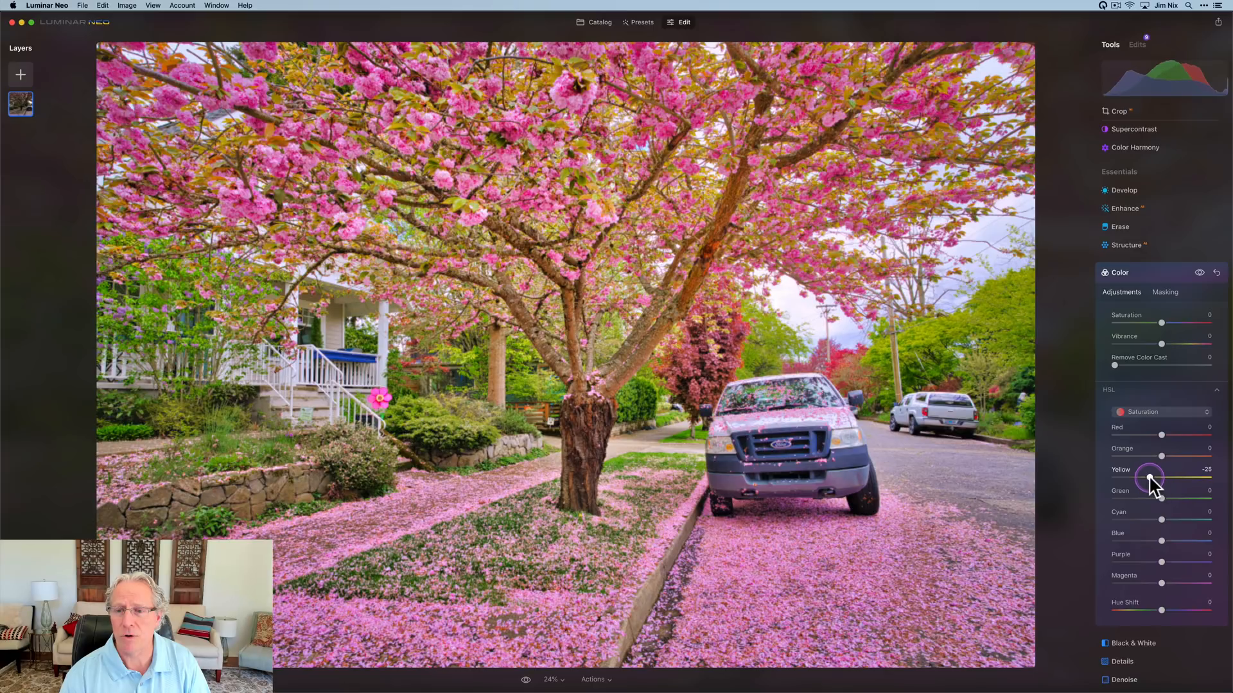
{"action": "left_click_drag", "start_coordinate": [1149, 477], "coordinate": [1163, 478]}
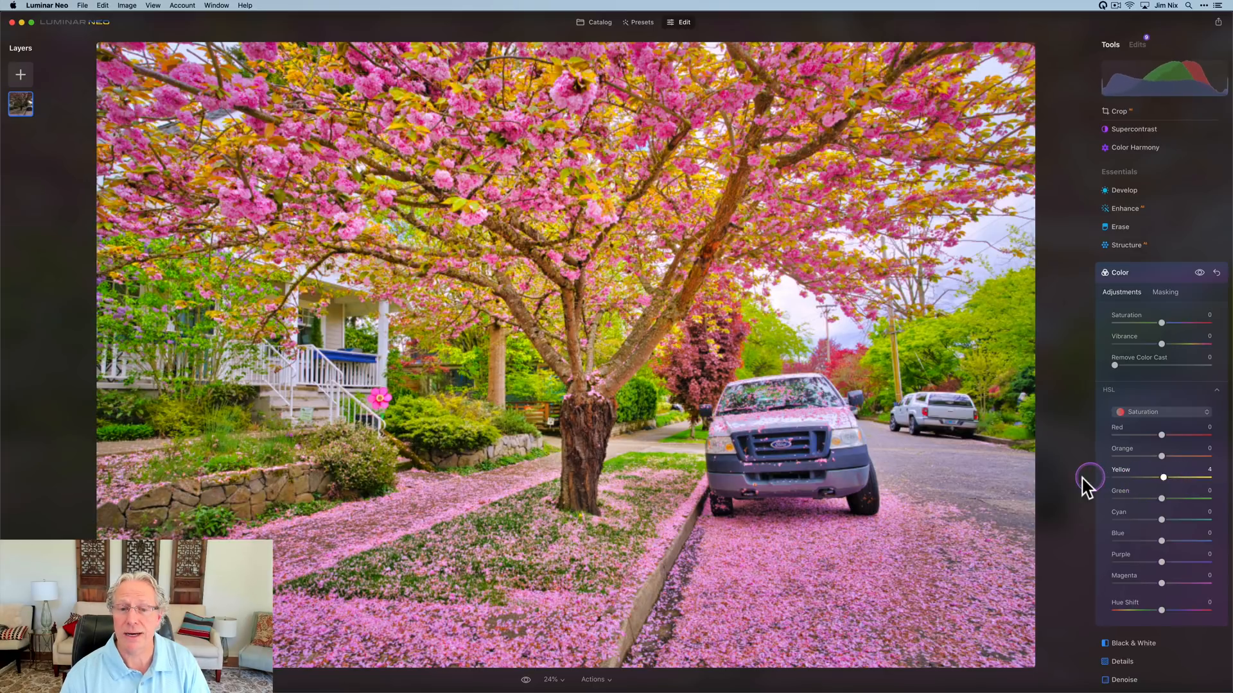
{"action": "left_click_drag", "start_coordinate": [1163, 477], "coordinate": [1115, 477]}
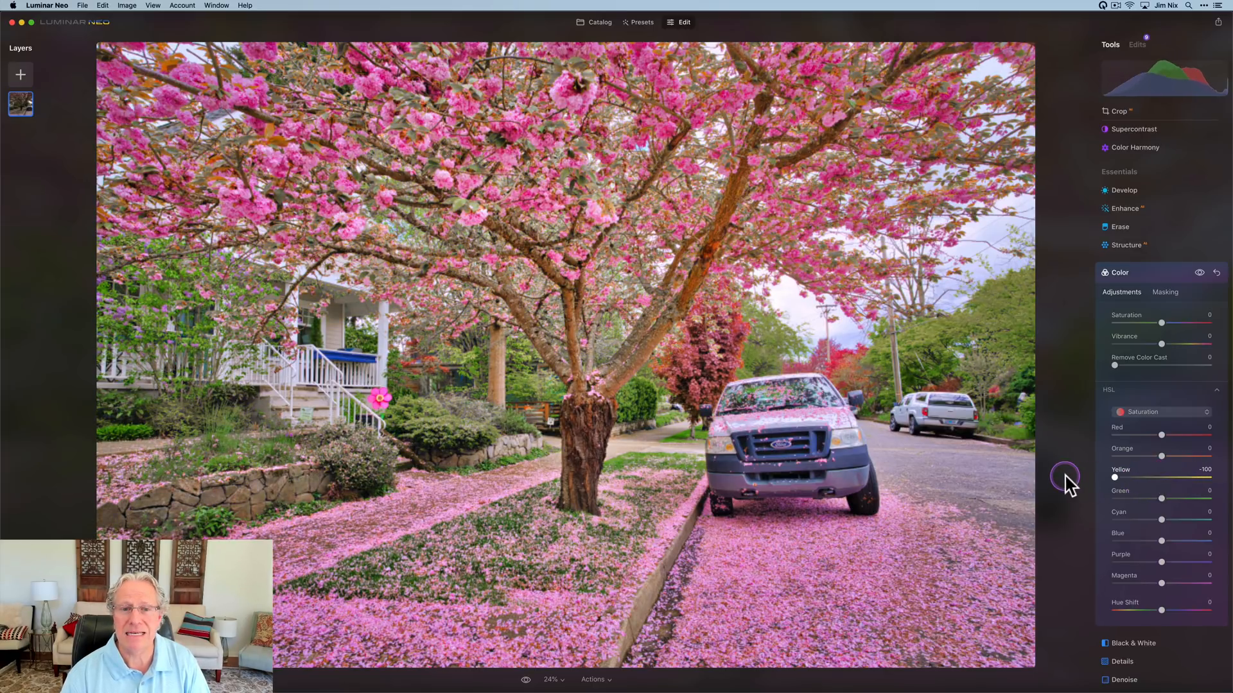
{"action": "left_click_drag", "start_coordinate": [1114, 478], "coordinate": [1150, 477]}
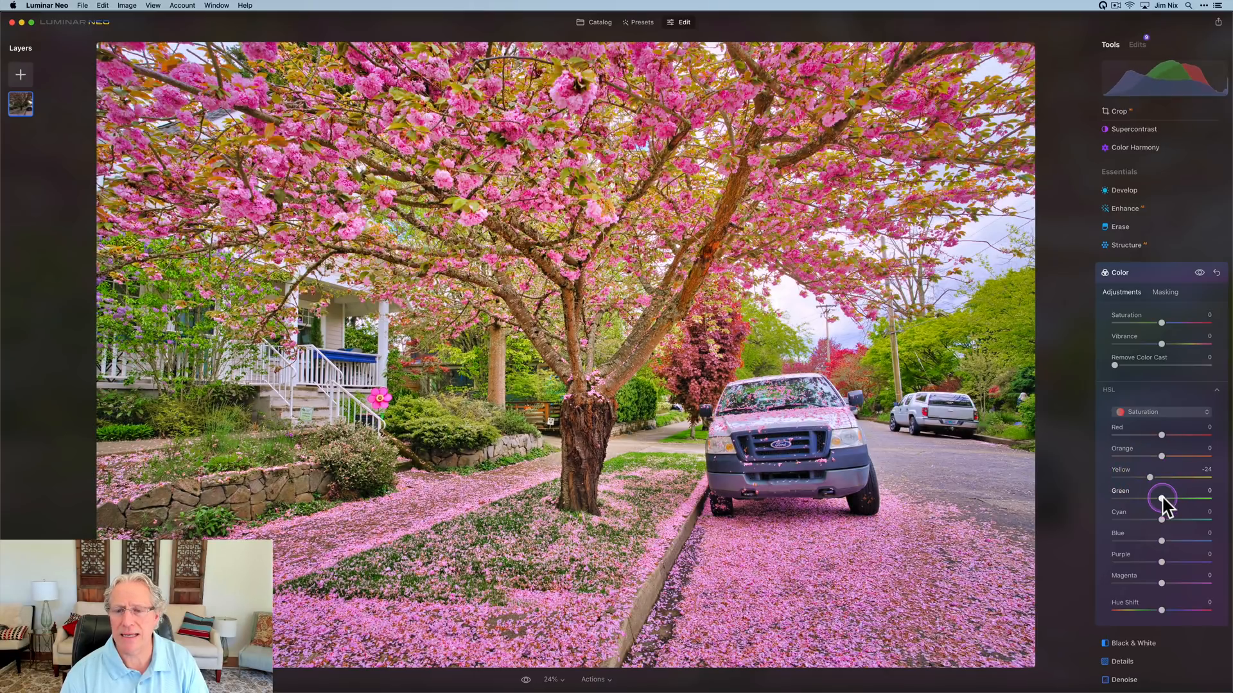
{"action": "left_click_drag", "start_coordinate": [1163, 497], "coordinate": [1157, 505]}
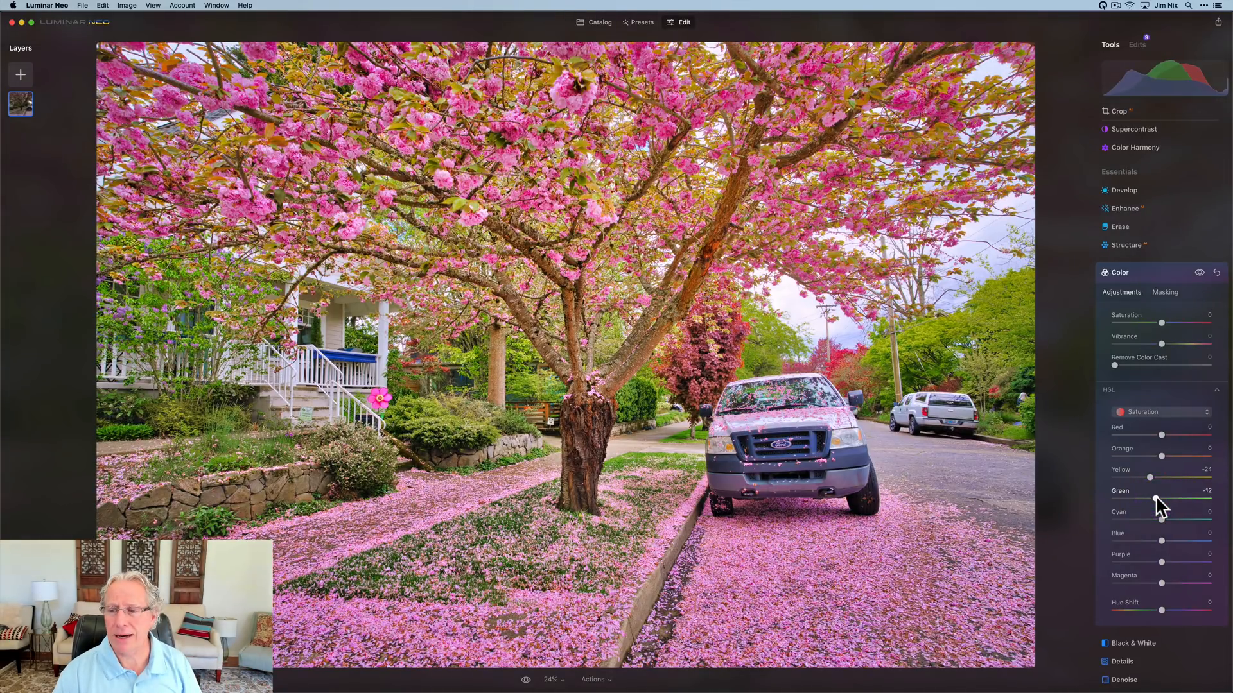
{"action": "left_click_drag", "start_coordinate": [1155, 501], "coordinate": [1155, 487]}
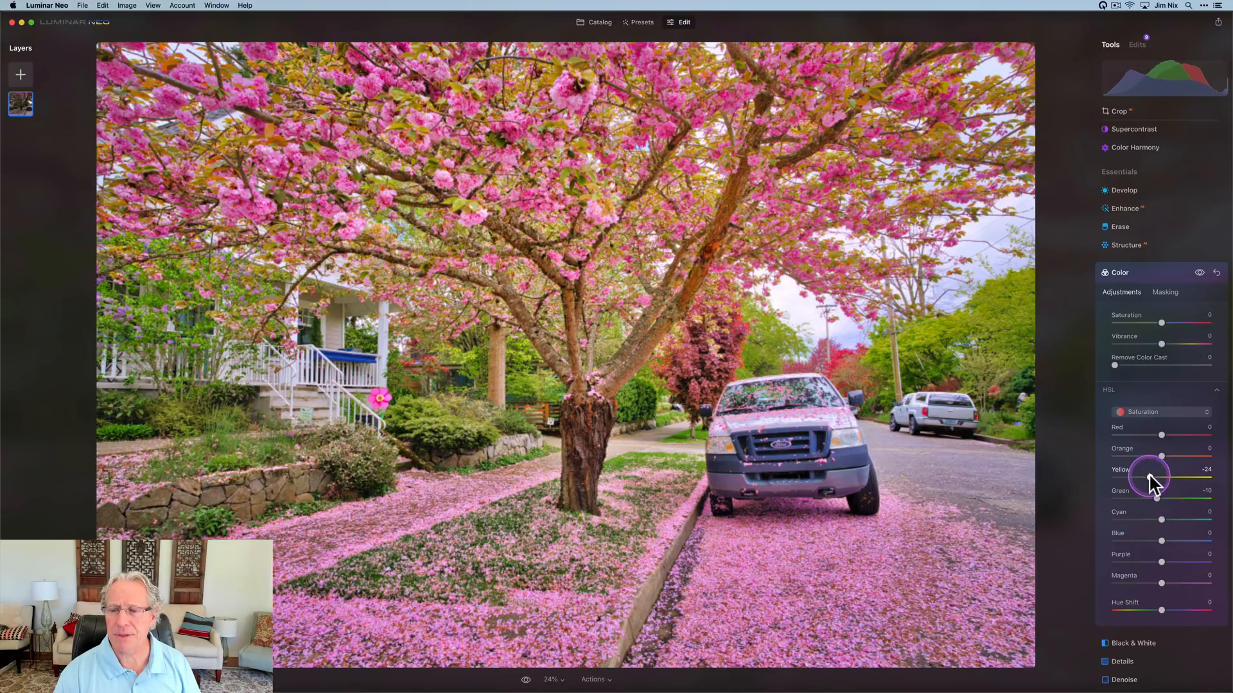
{"action": "left_click_drag", "start_coordinate": [1148, 479], "coordinate": [1152, 479]}
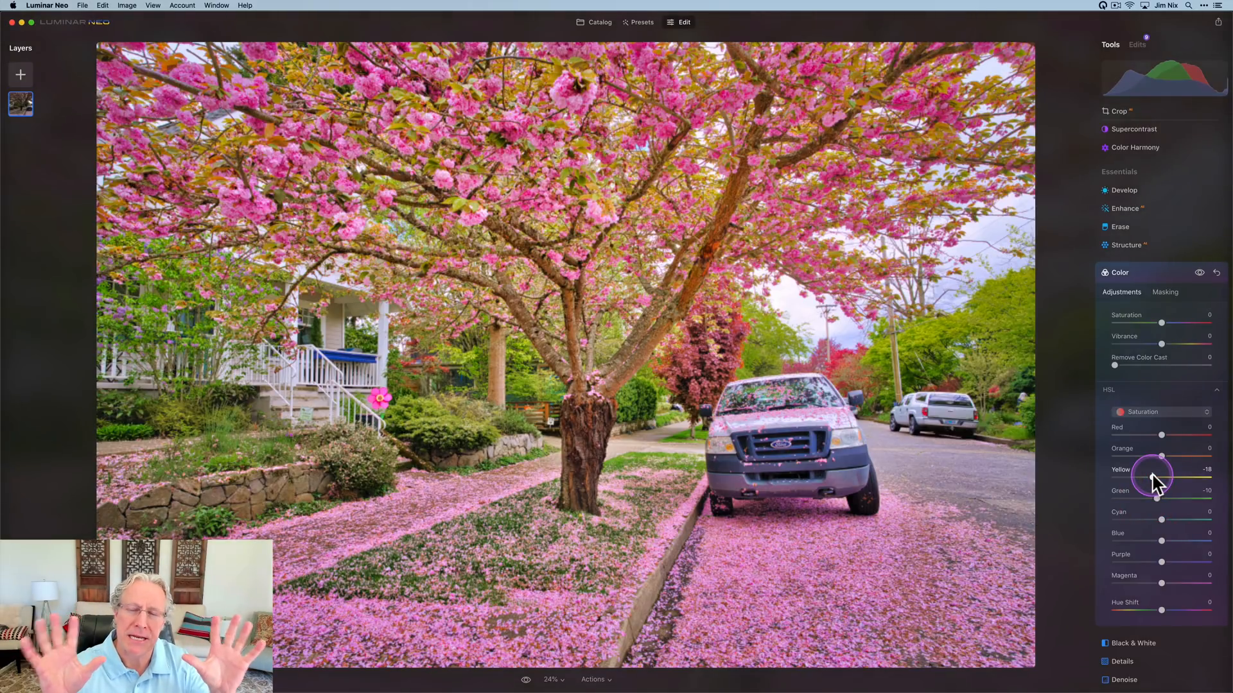